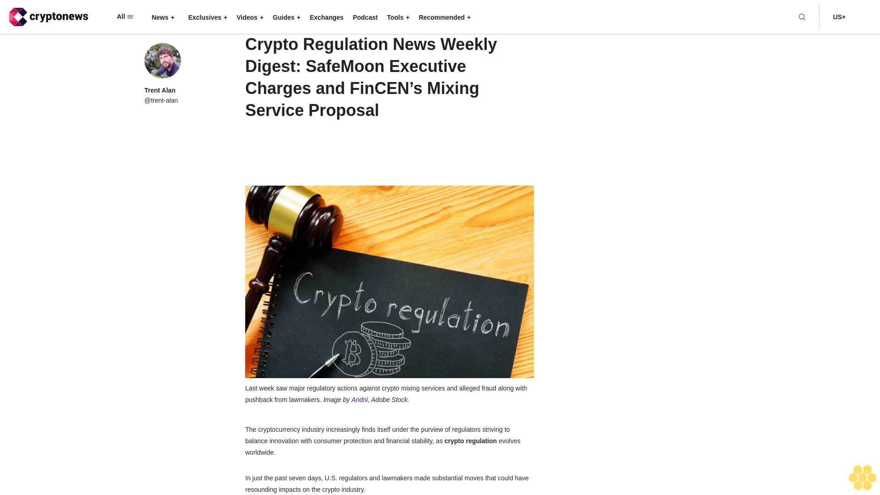
scroll(down, 3)
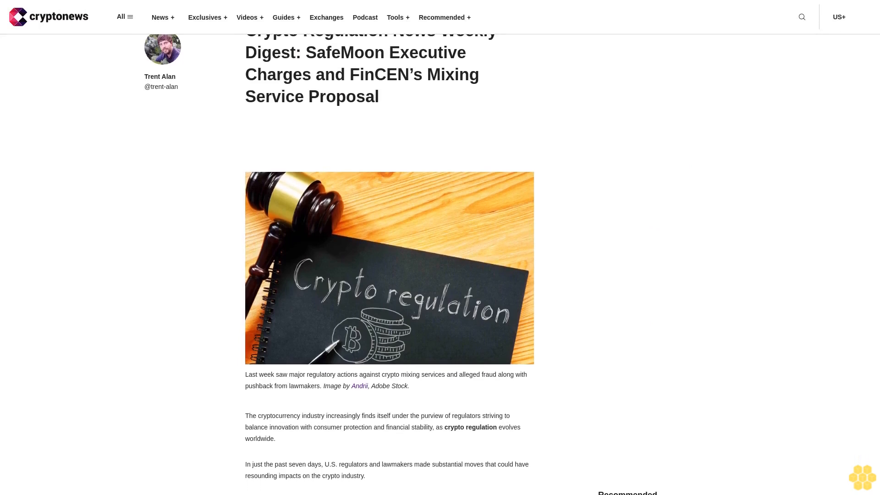
scroll(down, 3)
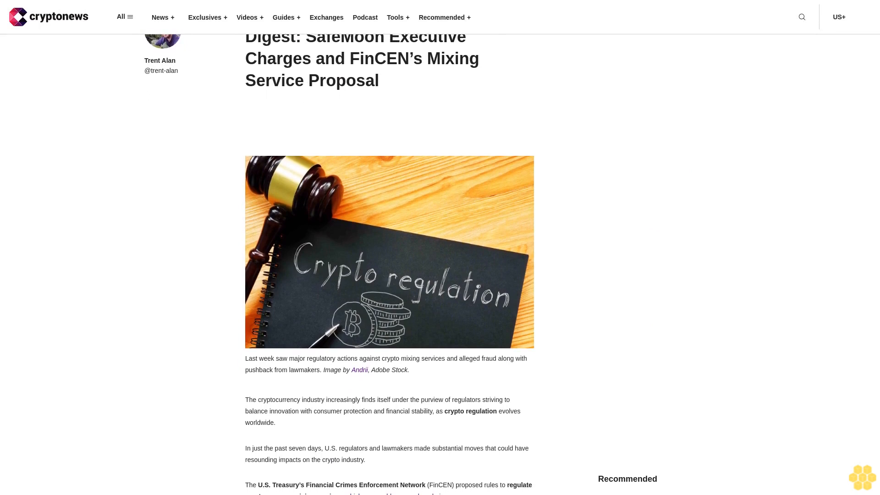
scroll(down, 3)
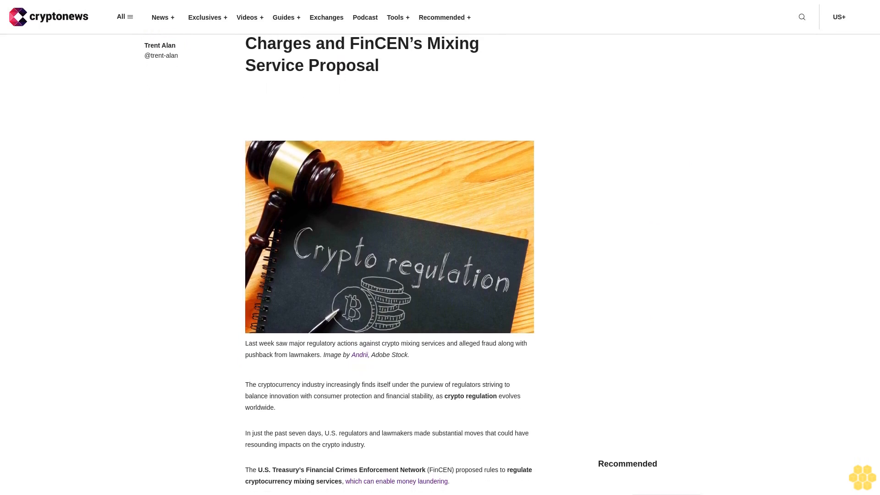
scroll(down, 3)
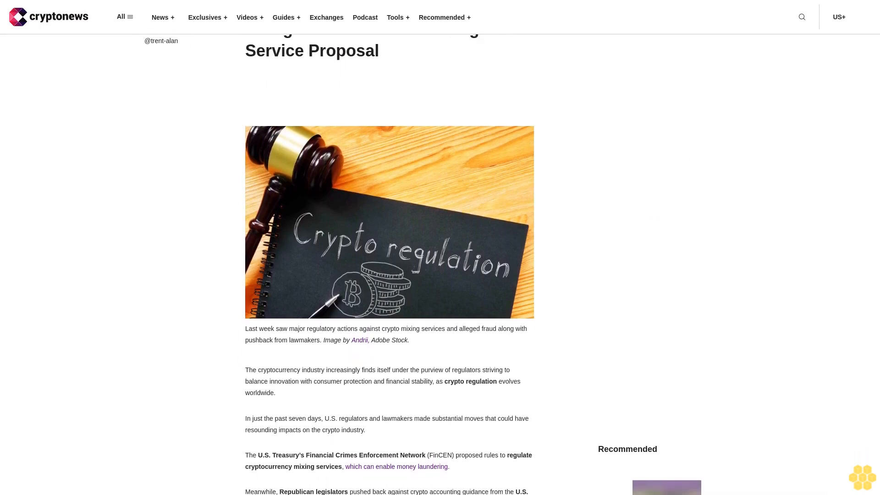
scroll(down, 3)
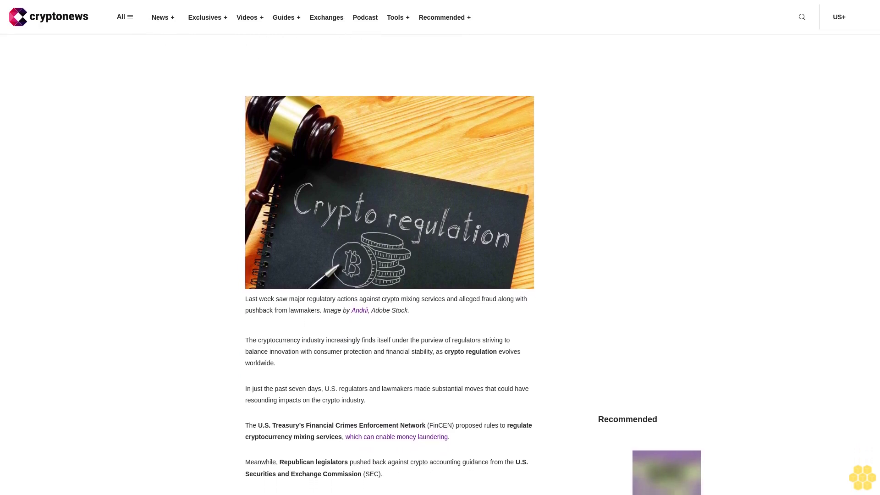
scroll(down, 3)
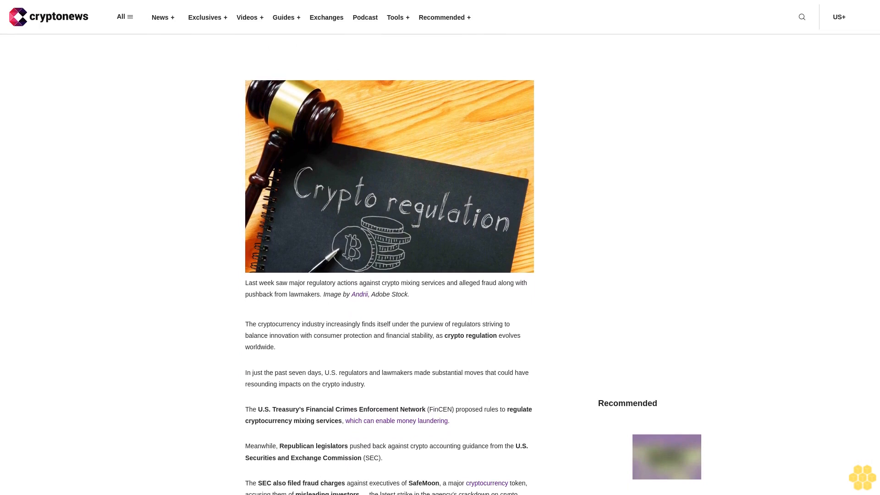
scroll(down, 3)
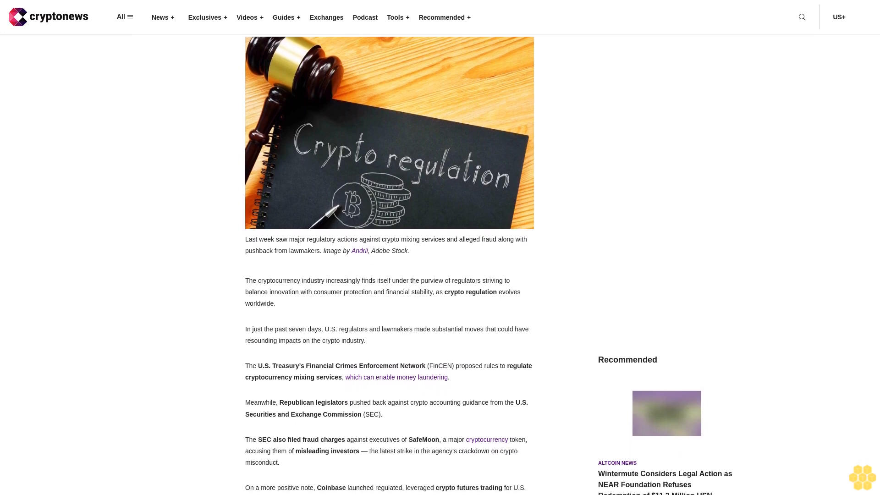
scroll(up, 3)
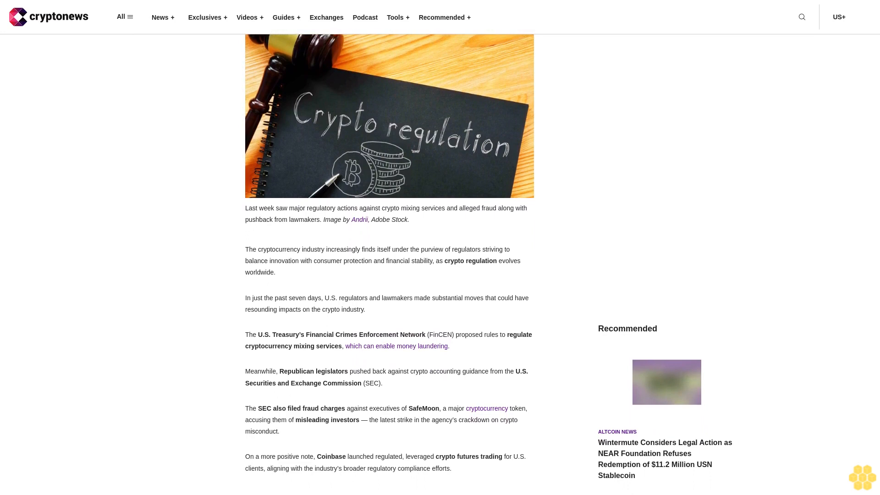
scroll(down, 3)
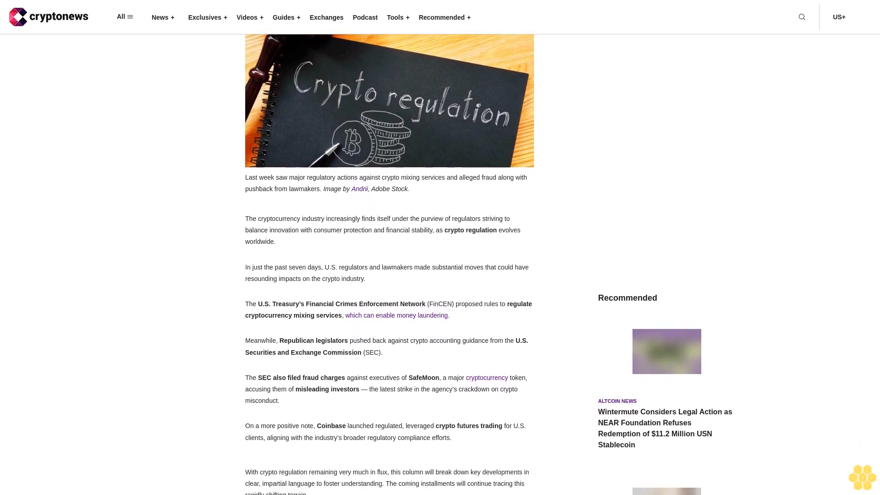
scroll(up, 3)
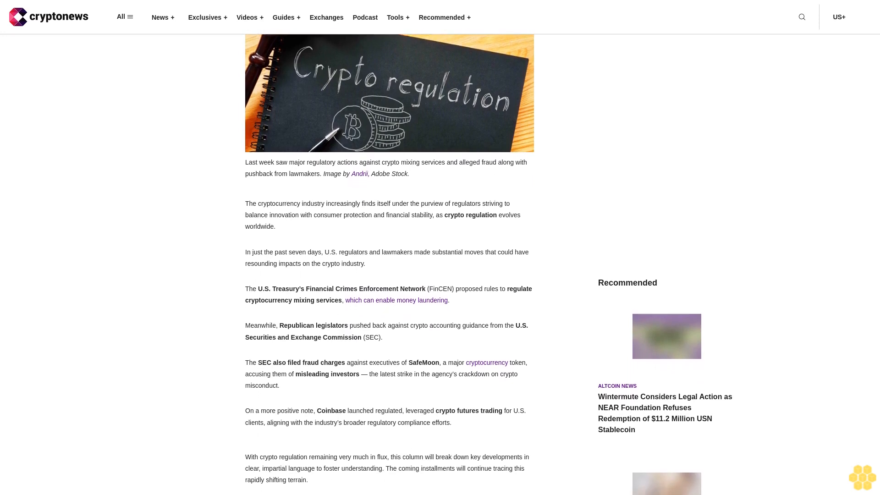
scroll(down, 3)
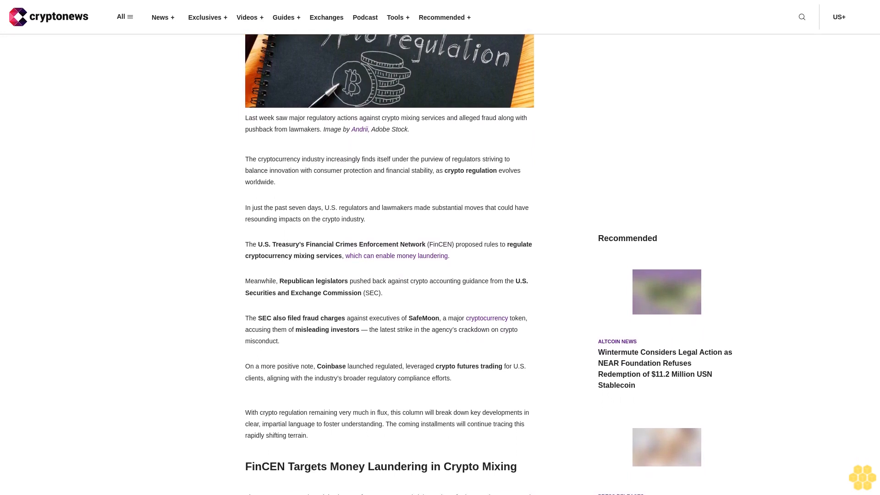
scroll(down, 3)
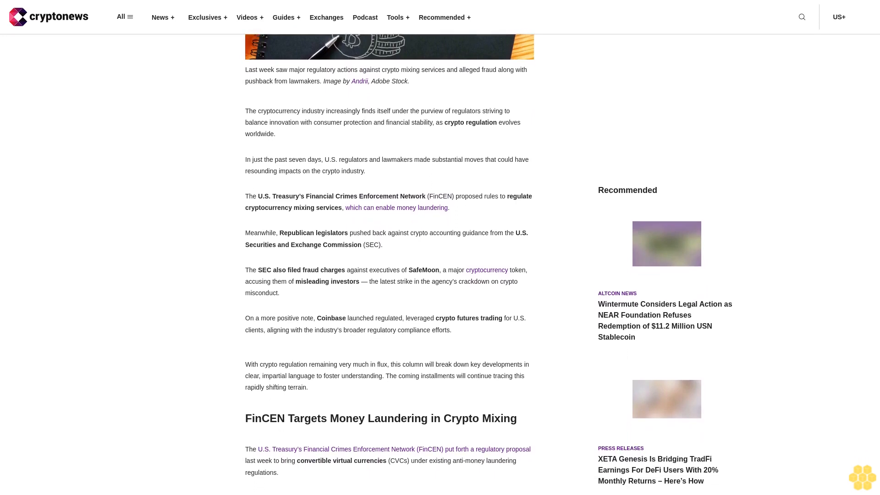
scroll(down, 3)
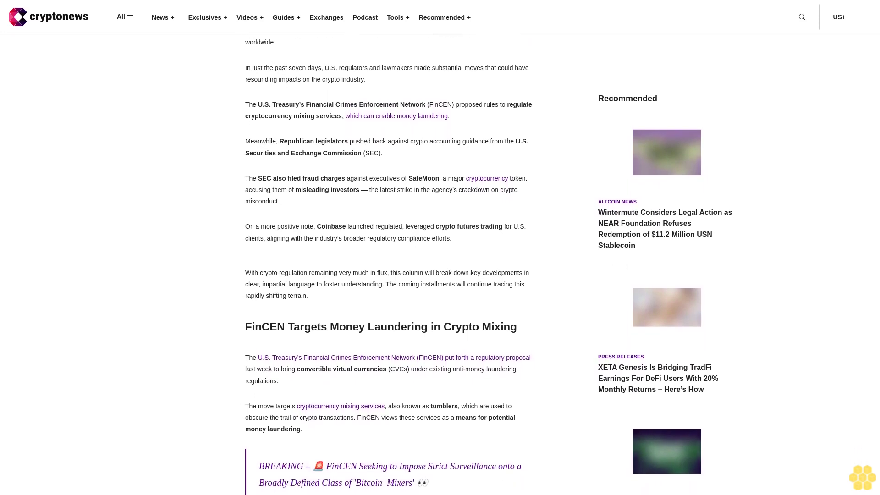
scroll(down, 3)
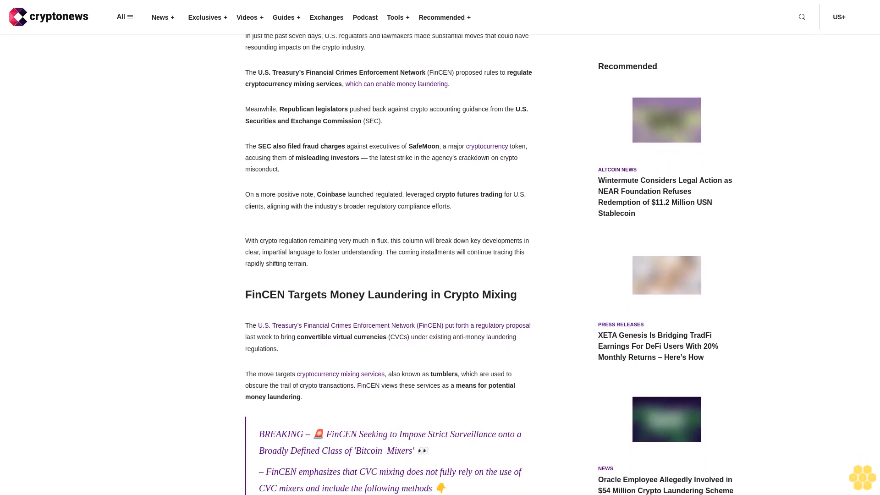
scroll(down, 3)
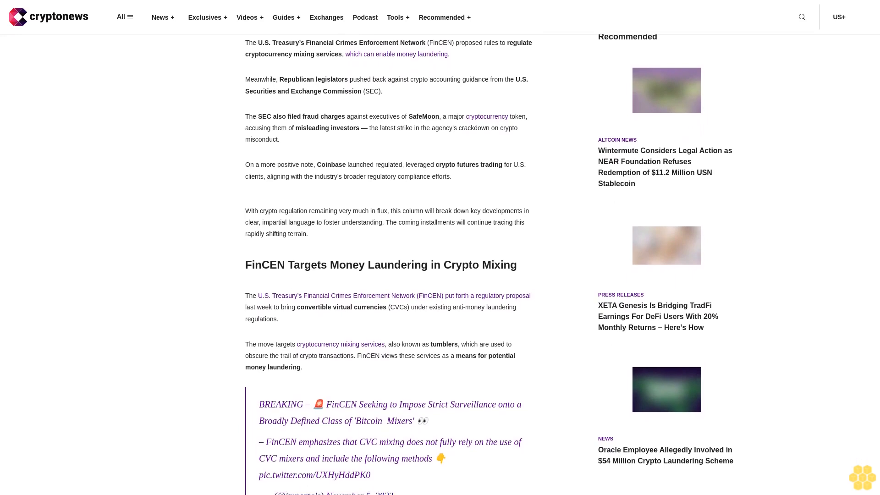
scroll(down, 3)
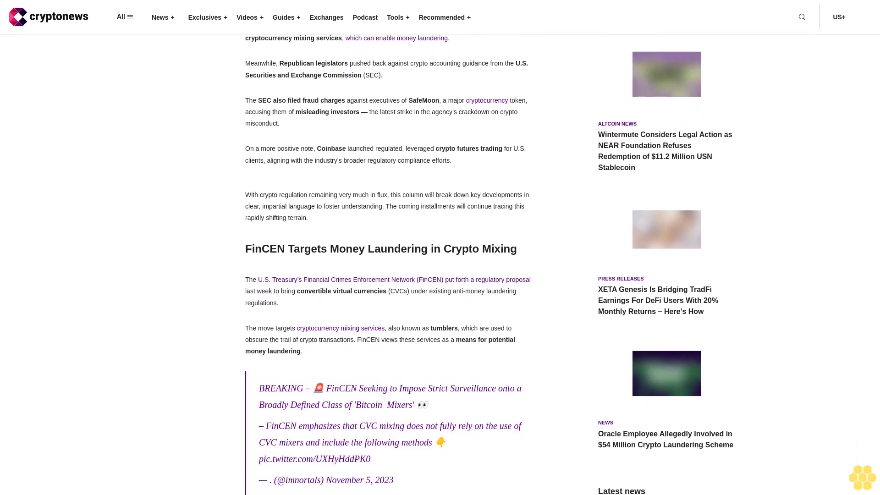
scroll(down, 3)
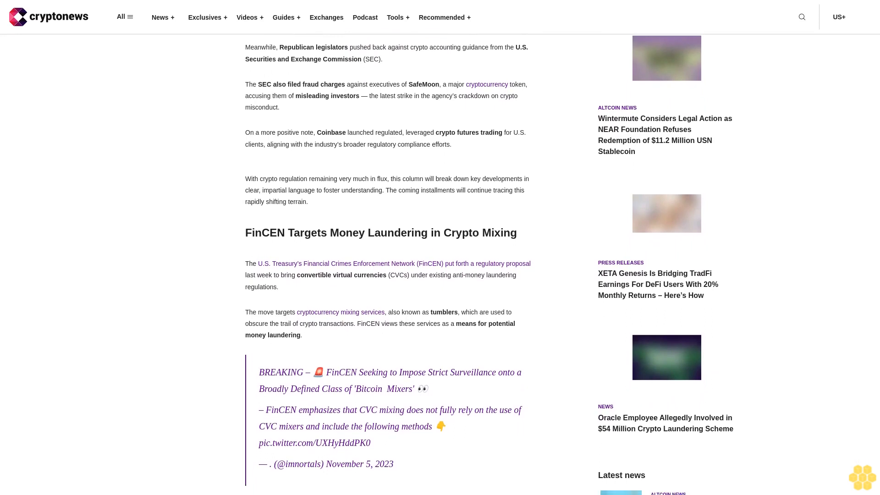
scroll(down, 3)
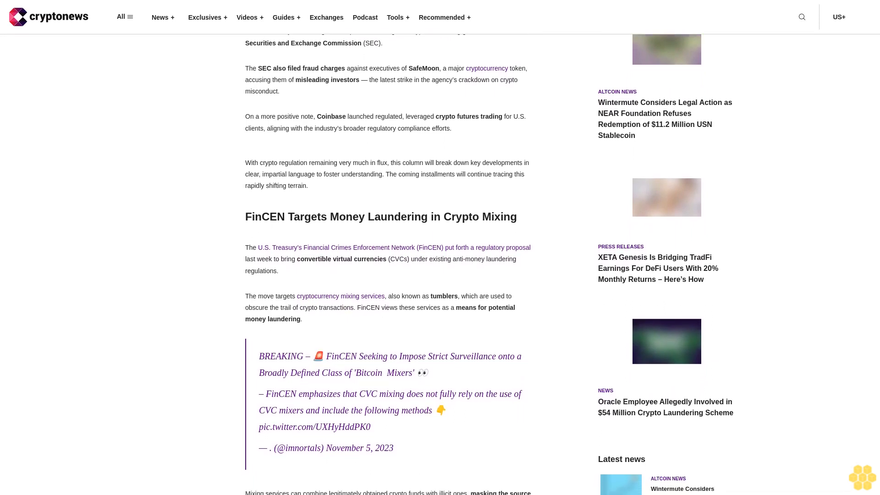
scroll(down, 3)
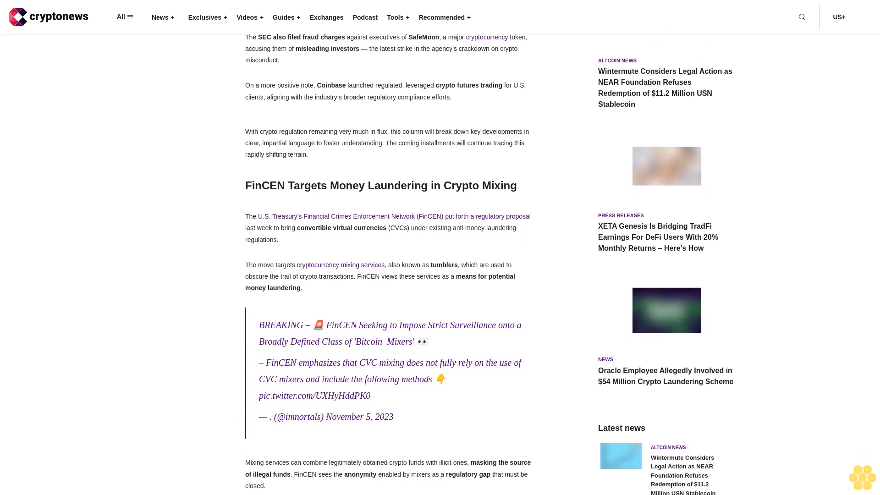
scroll(down, 3)
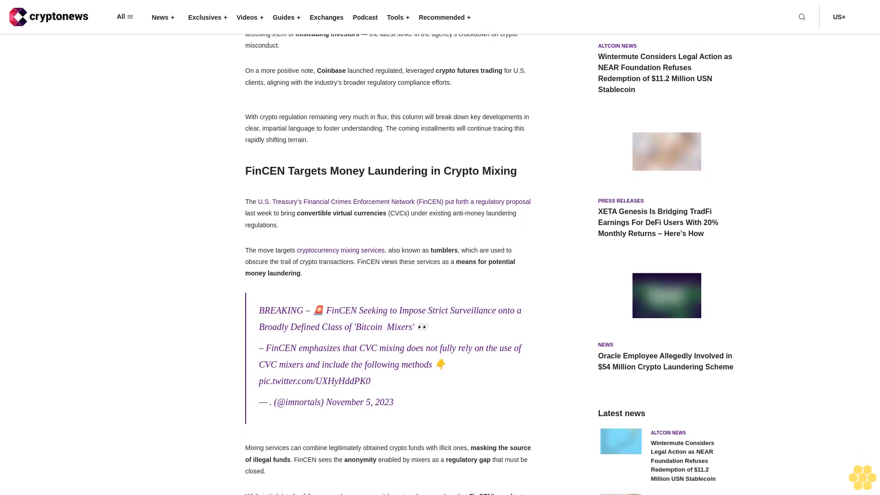
scroll(down, 3)
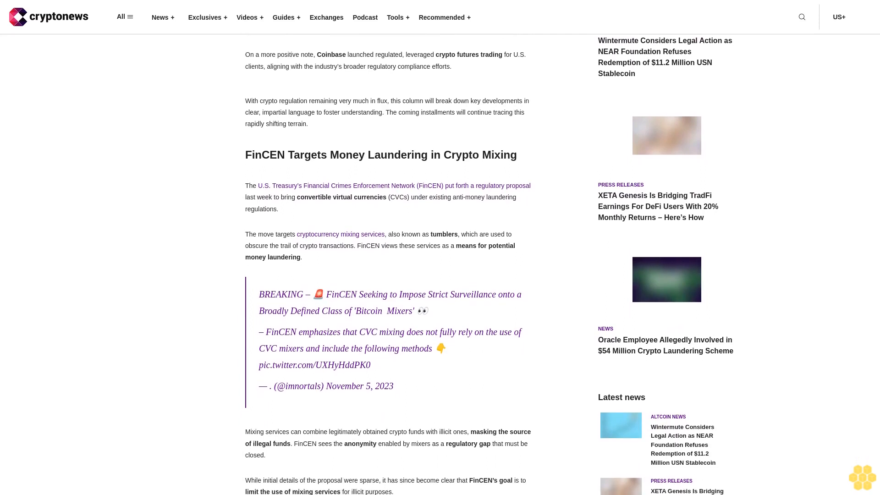
scroll(down, 3)
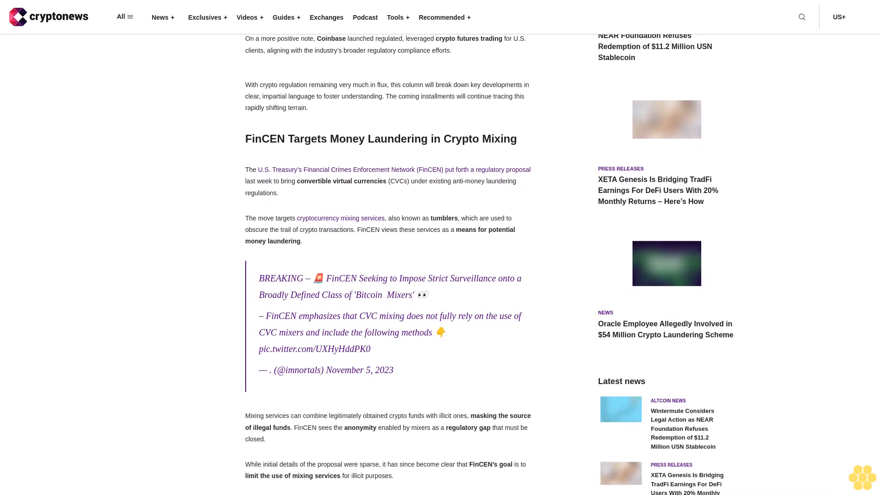
scroll(down, 3)
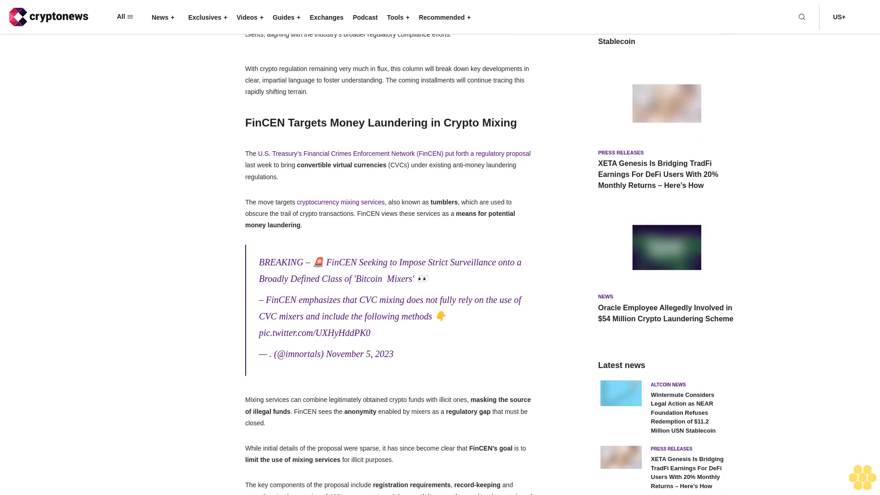
scroll(down, 3)
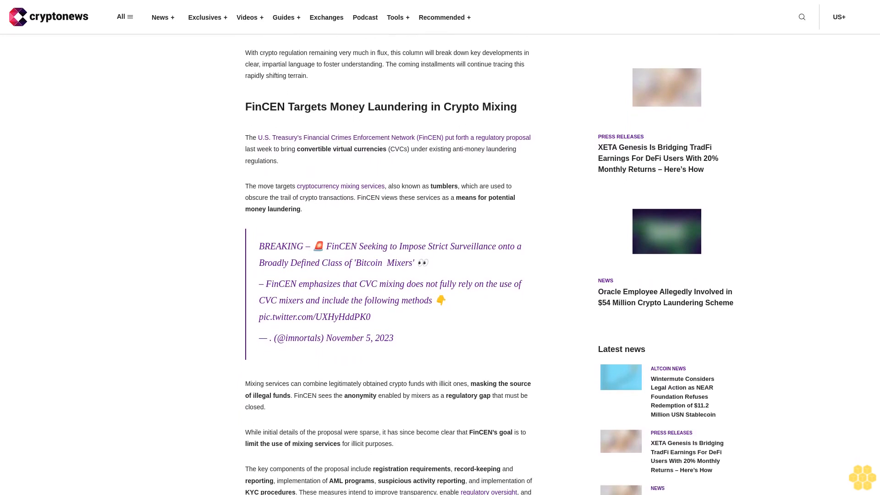
scroll(down, 3)
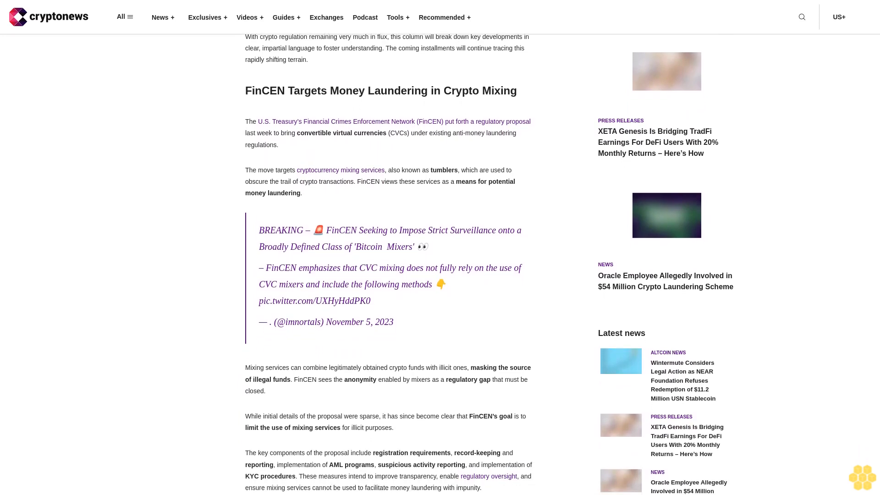
scroll(down, 3)
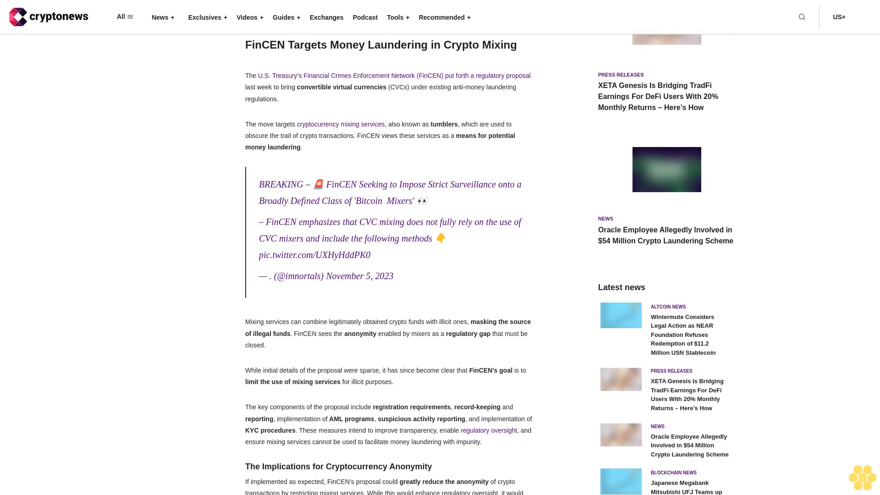
scroll(down, 3)
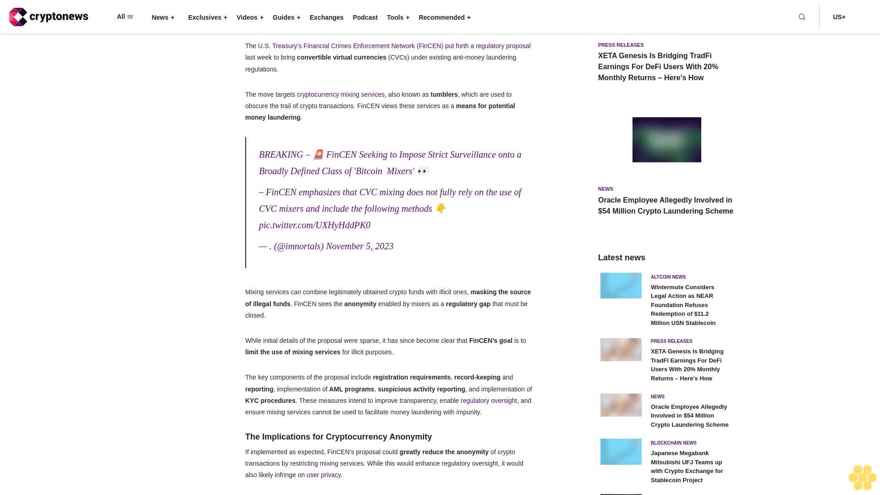
scroll(down, 3)
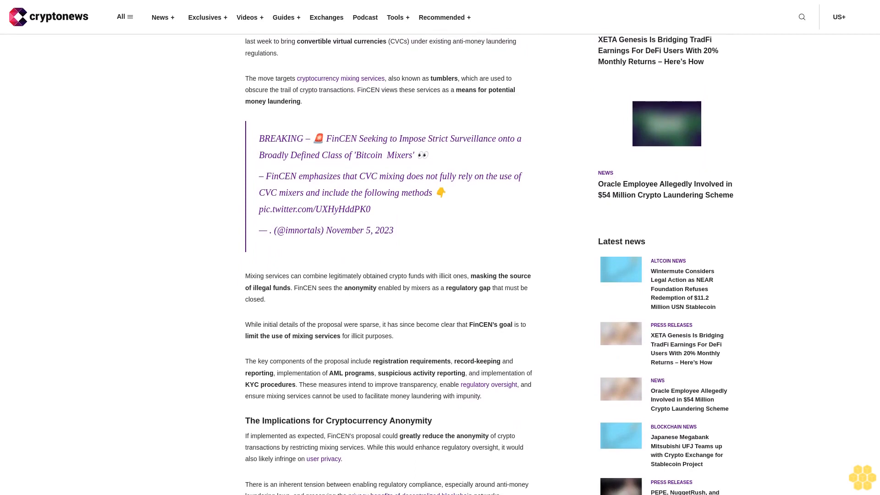
scroll(down, 3)
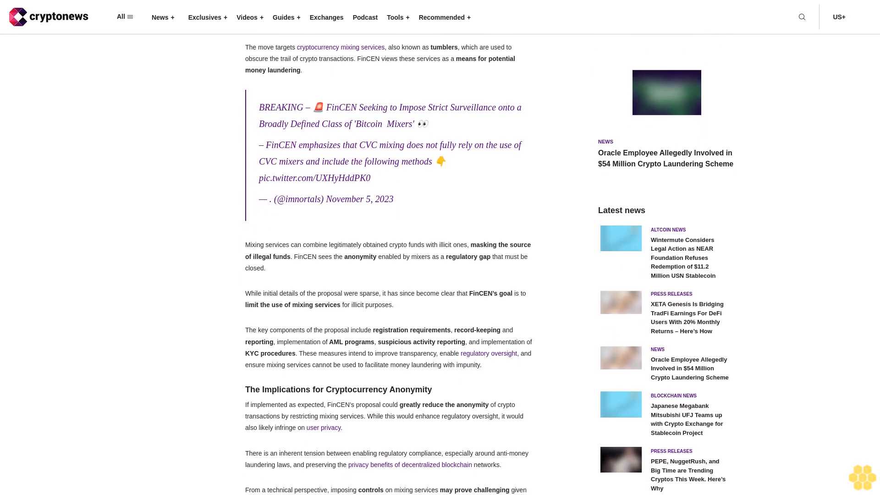
scroll(down, 3)
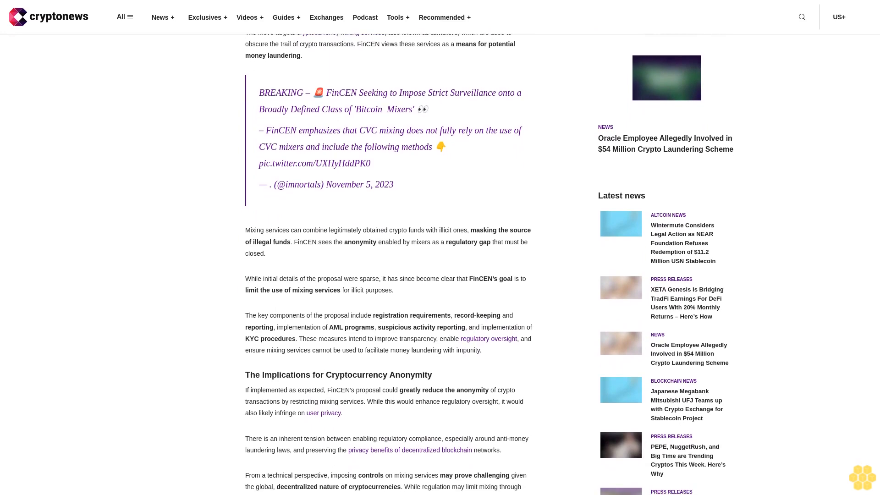
scroll(down, 3)
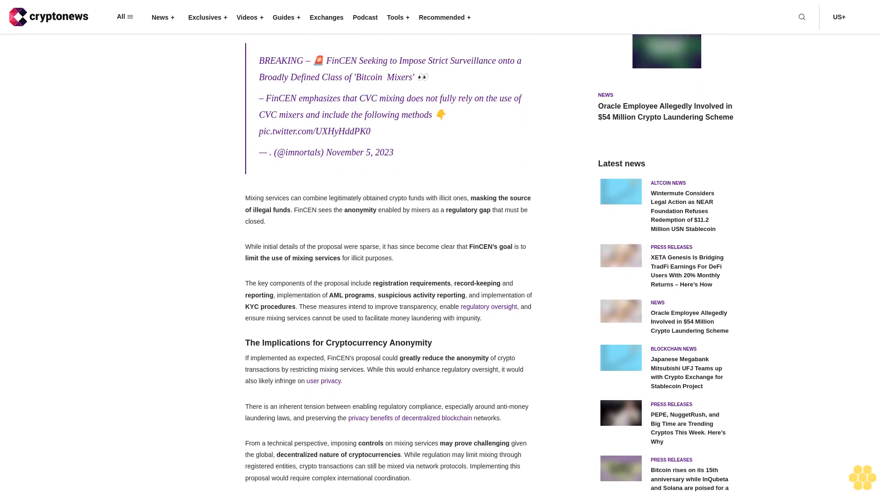
scroll(down, 3)
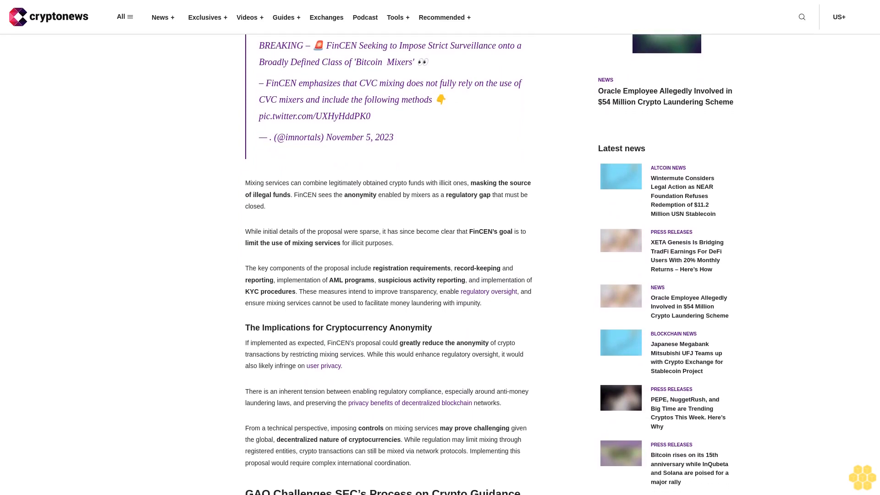
scroll(down, 3)
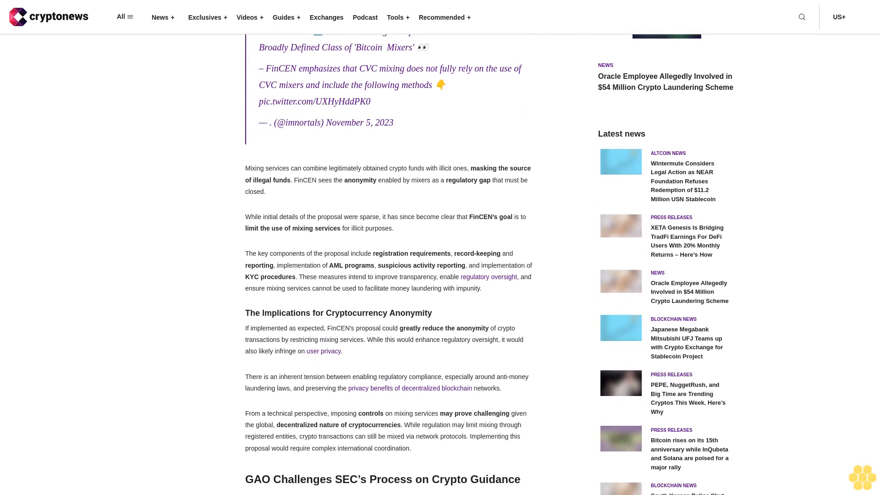
scroll(down, 3)
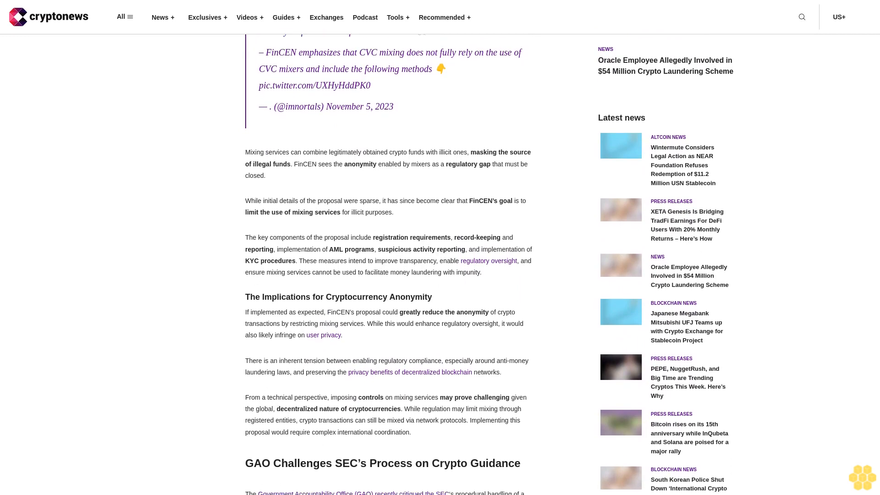
scroll(down, 3)
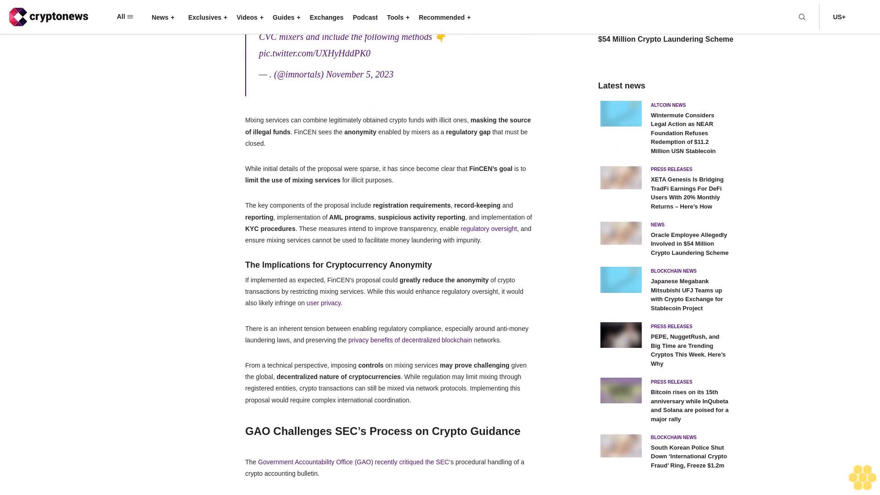
scroll(down, 3)
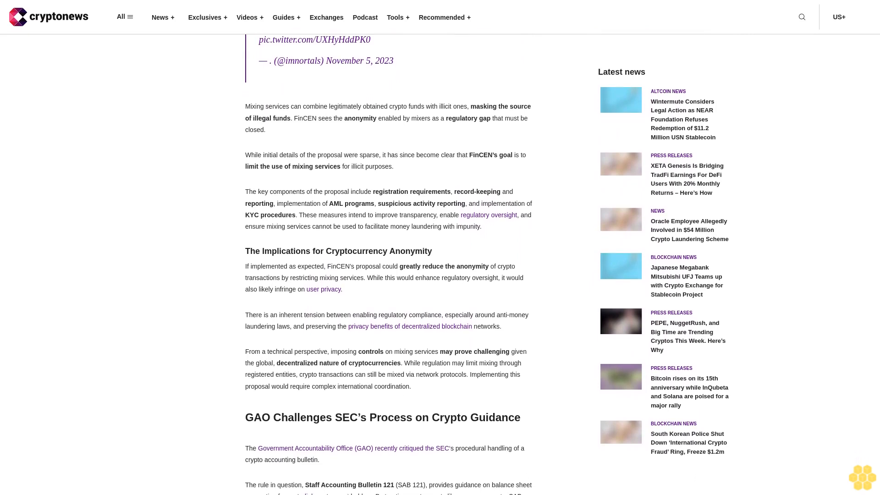
scroll(down, 3)
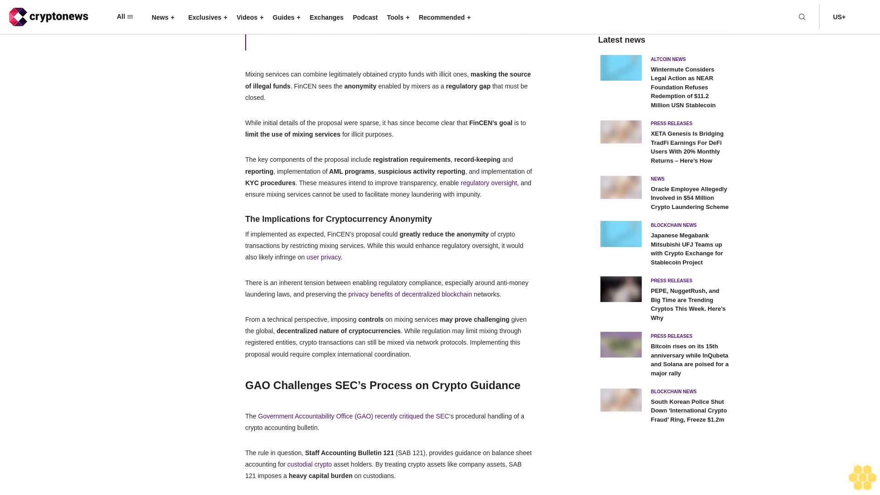
scroll(down, 3)
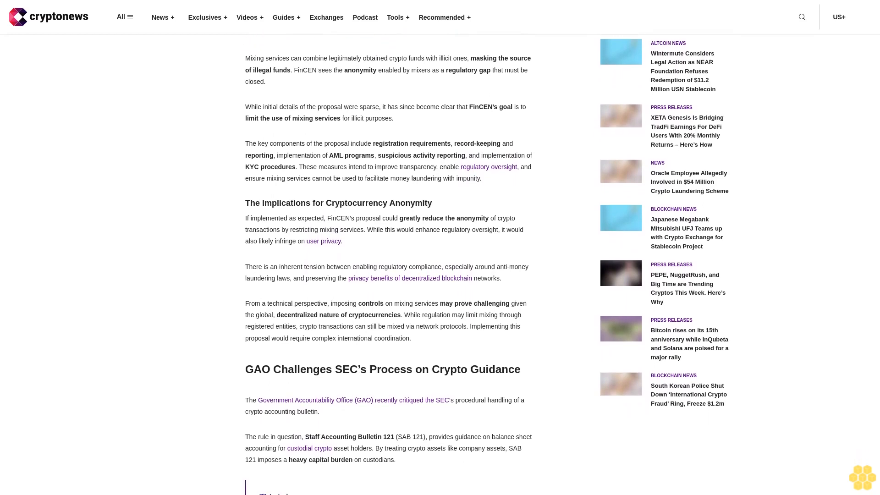
scroll(down, 3)
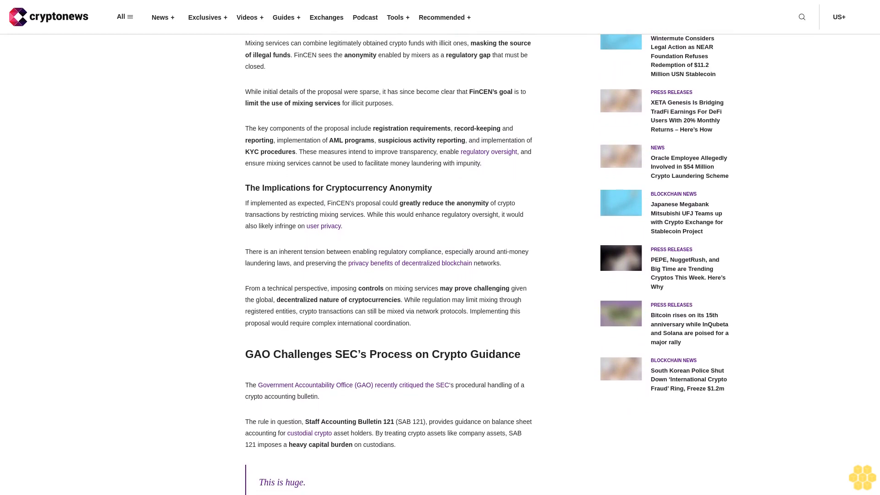
scroll(down, 3)
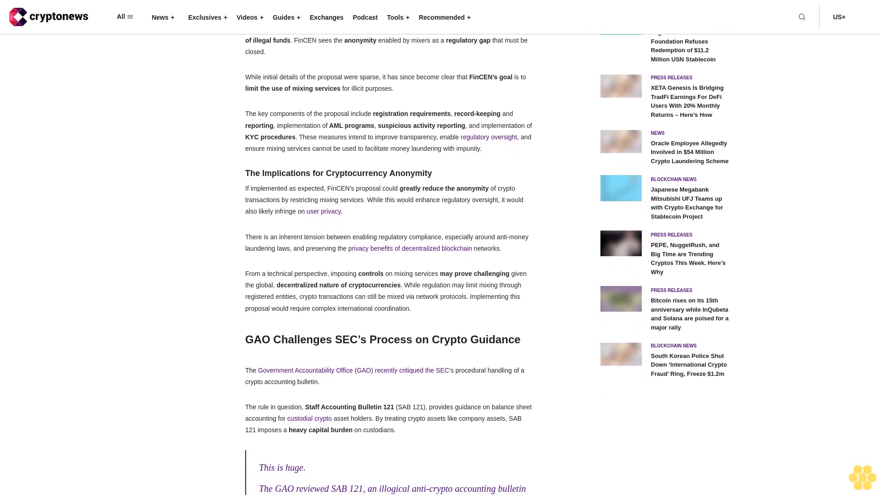
scroll(down, 3)
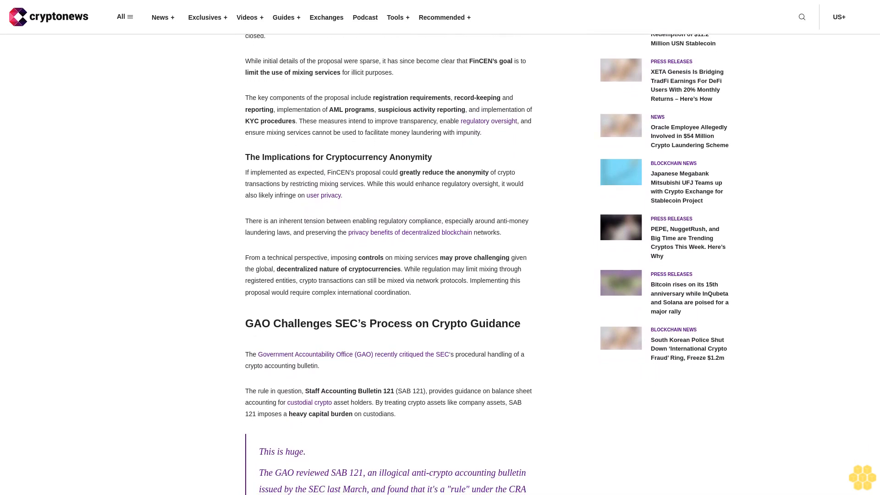
scroll(down, 3)
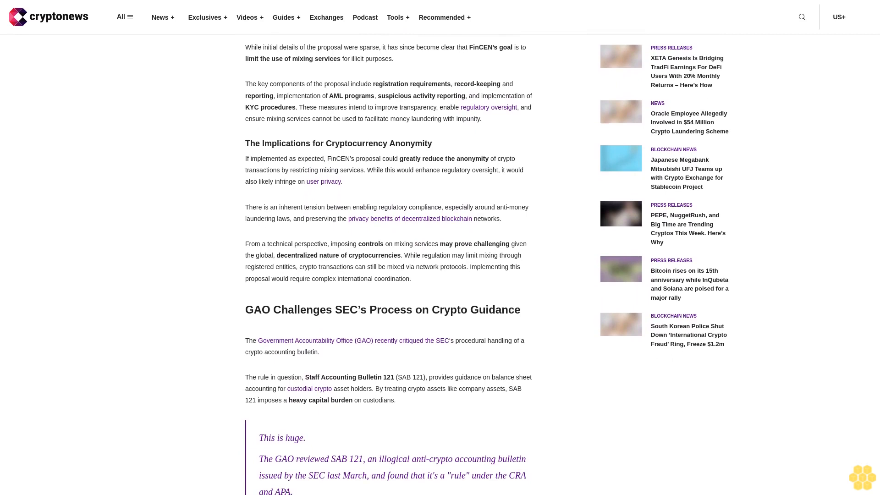
scroll(down, 3)
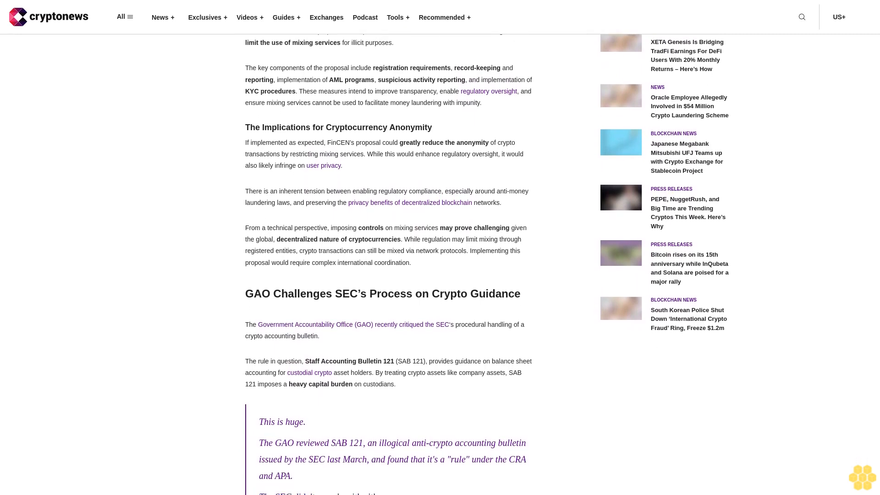
scroll(down, 3)
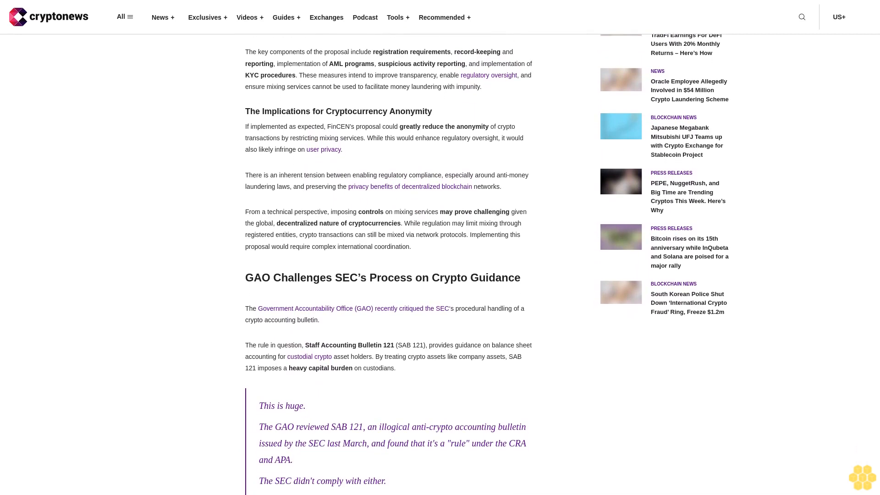
scroll(down, 3)
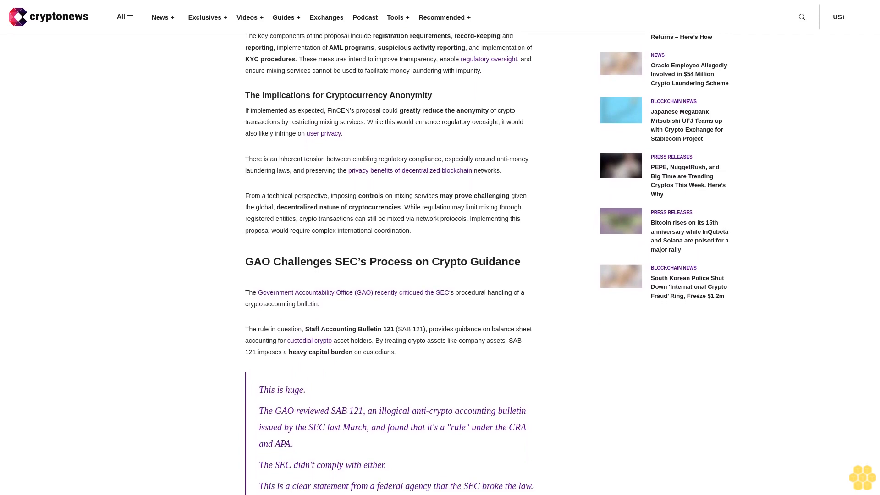
scroll(down, 3)
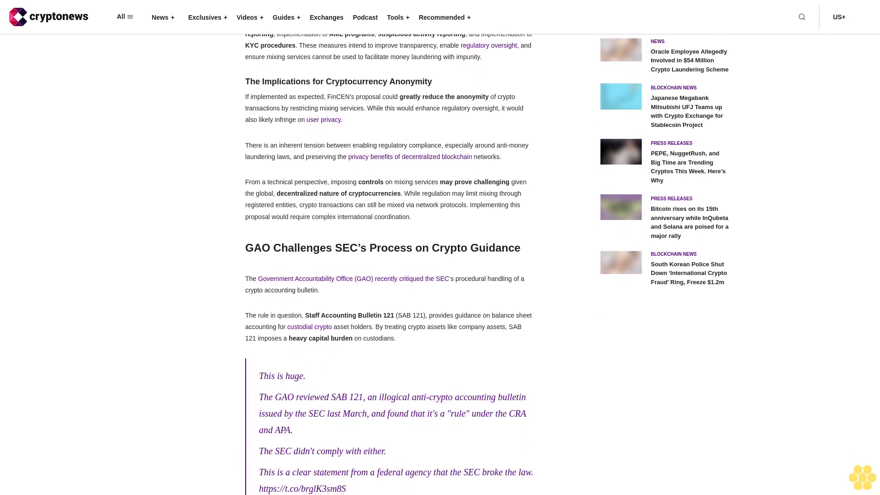
scroll(down, 3)
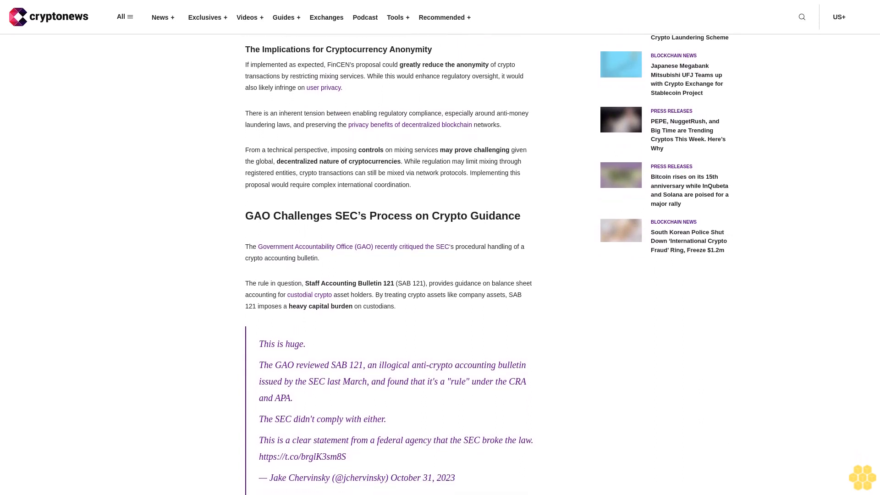
scroll(down, 3)
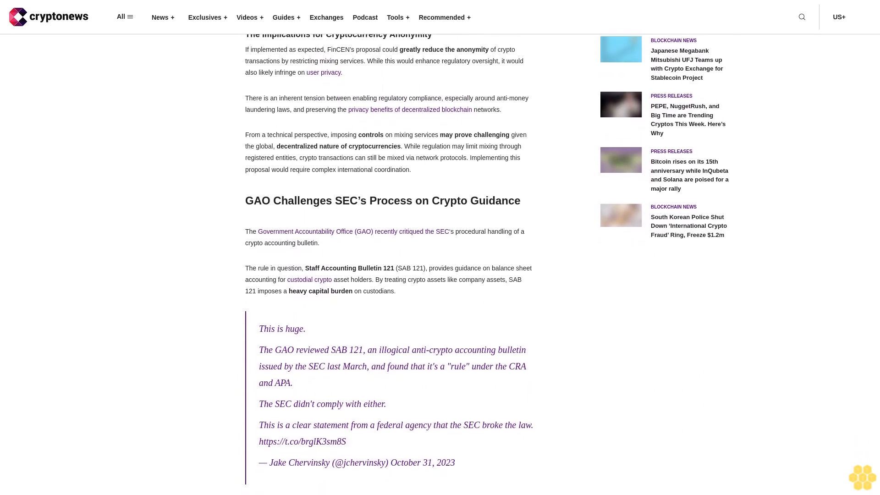
scroll(down, 3)
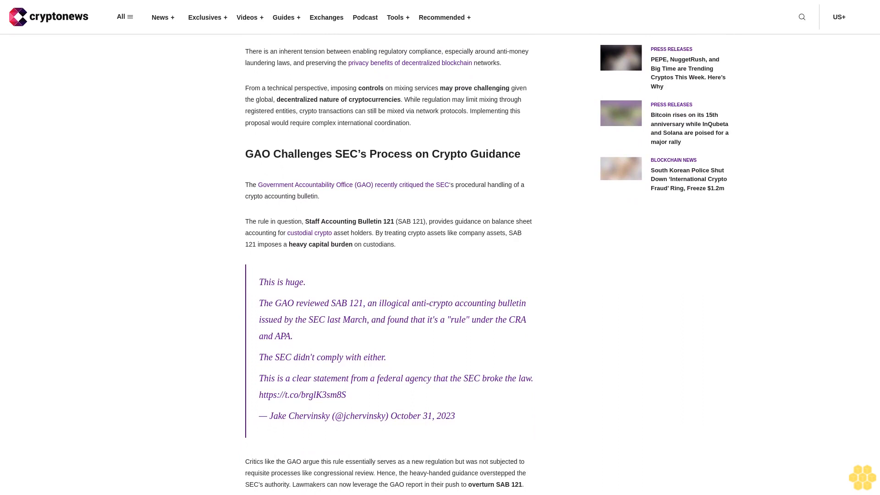
scroll(down, 3)
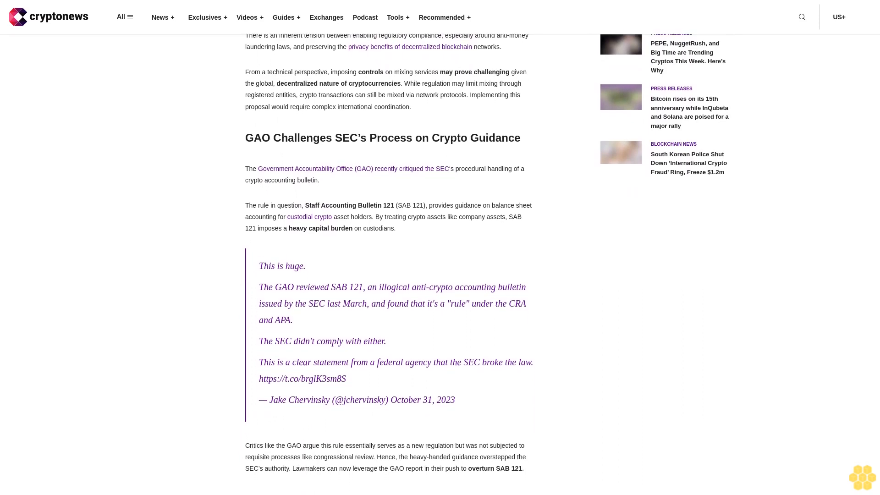
scroll(down, 3)
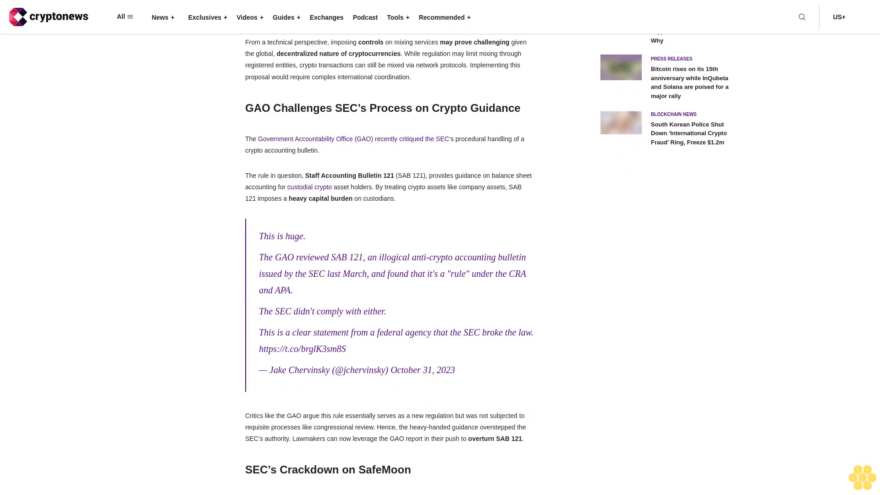
scroll(down, 3)
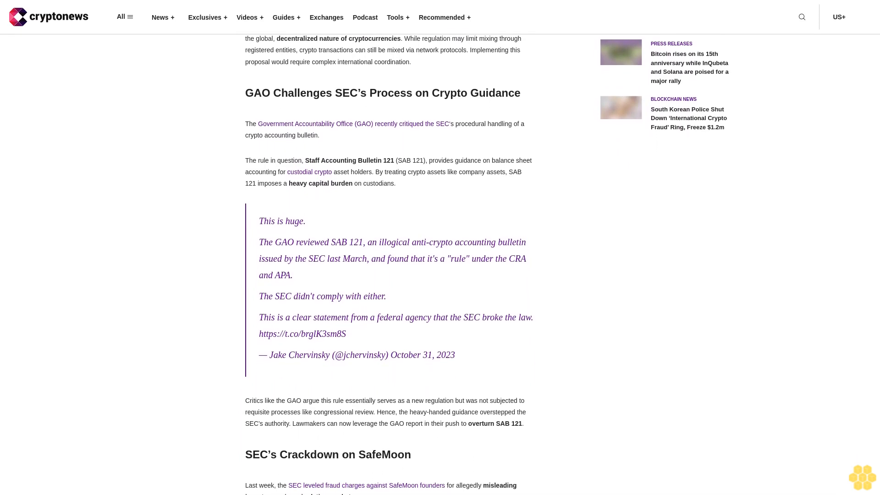
scroll(down, 3)
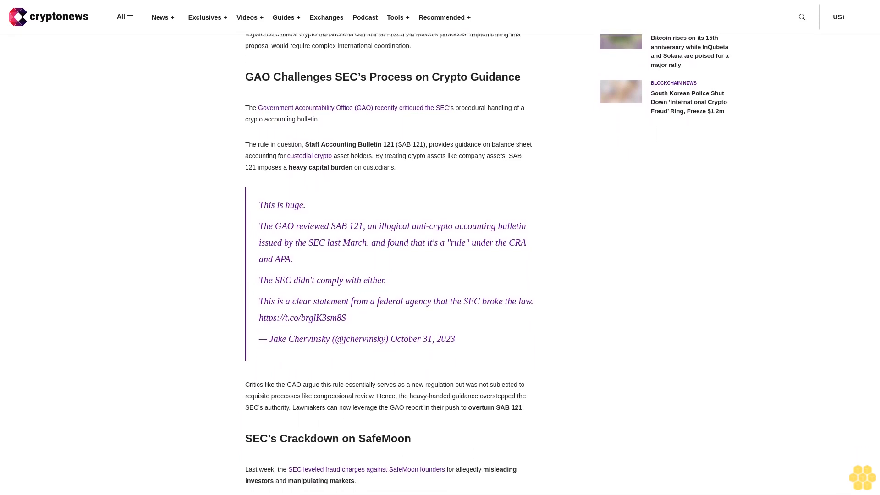
scroll(down, 3)
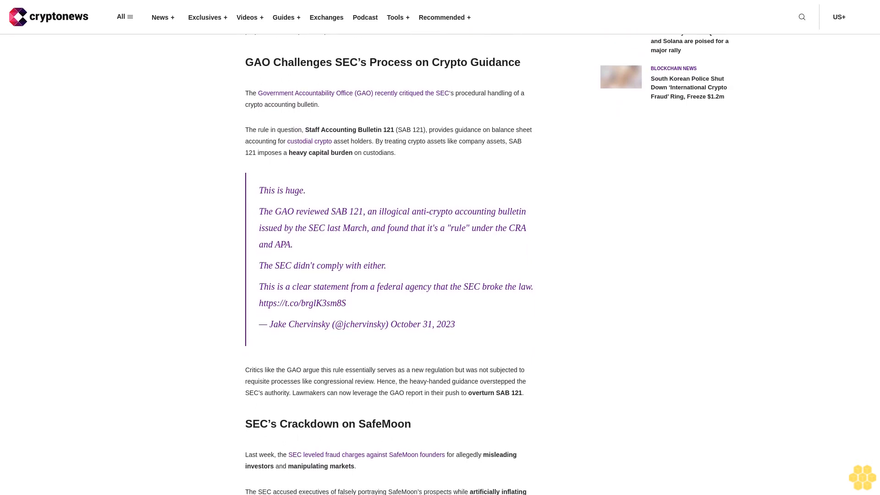
scroll(down, 3)
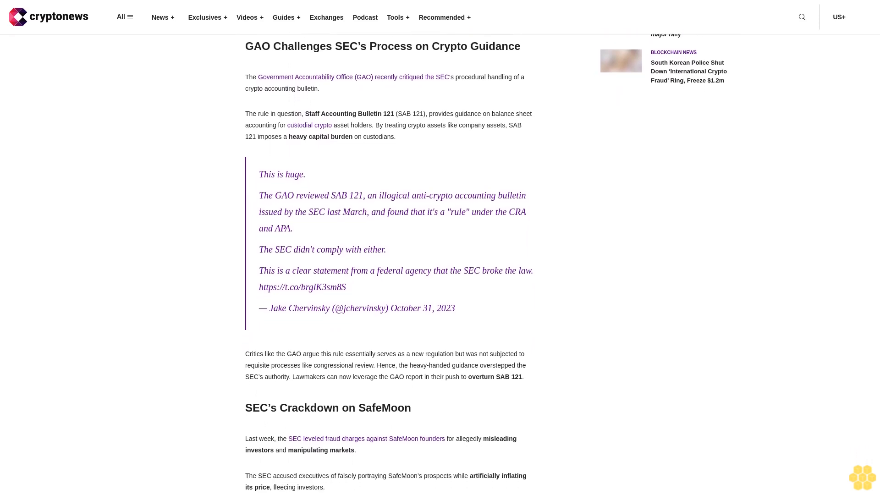
scroll(down, 3)
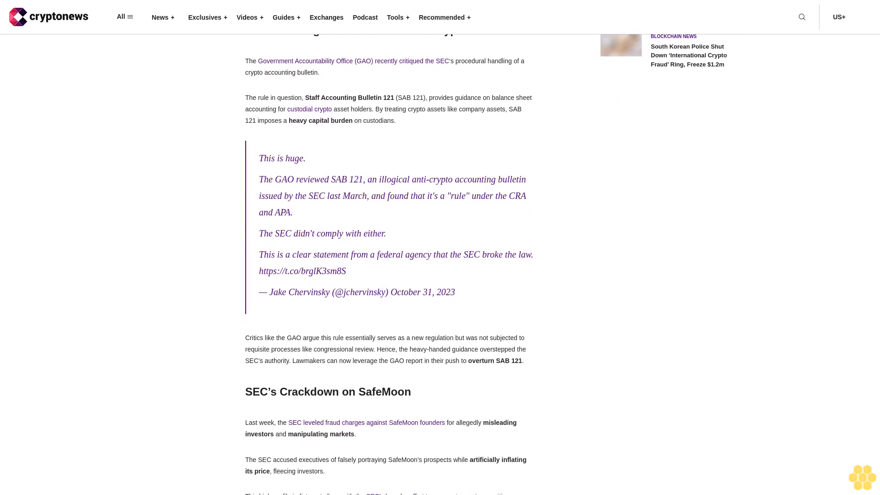
scroll(down, 3)
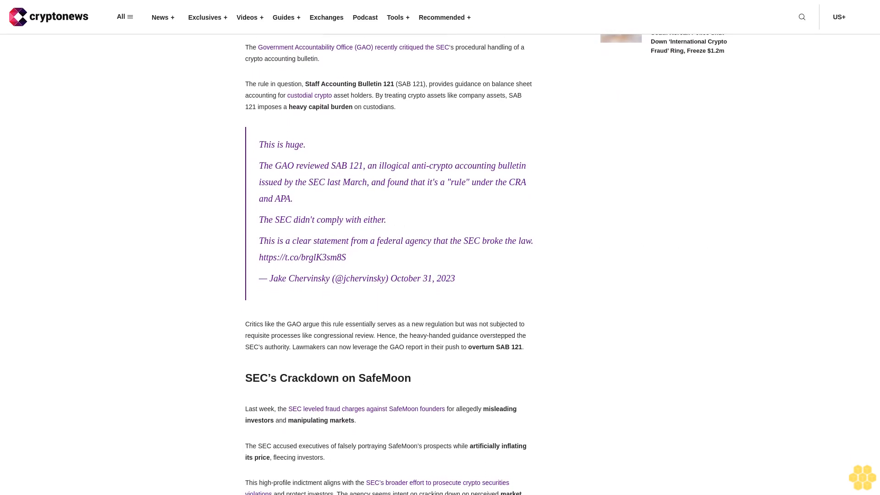
scroll(down, 3)
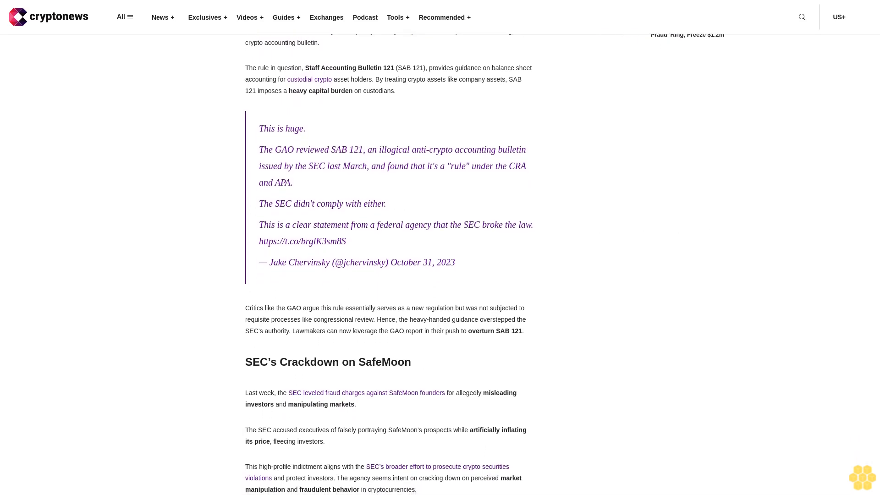
scroll(down, 3)
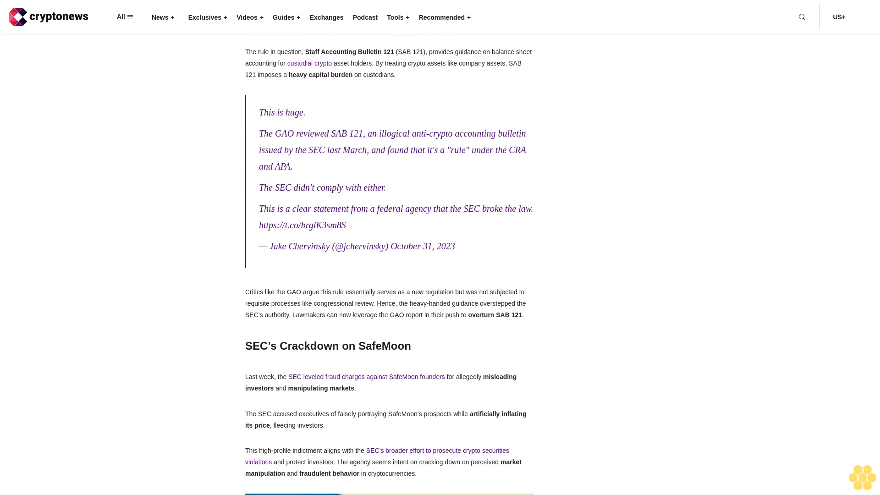
scroll(up, 3)
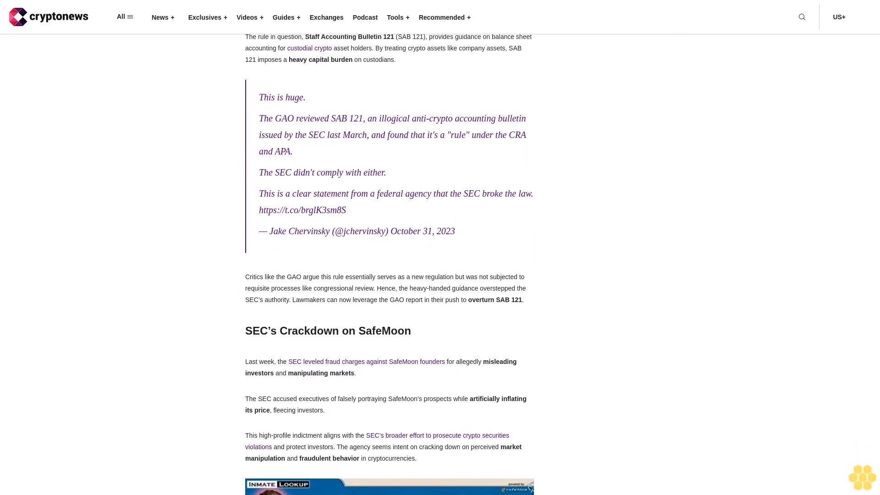
scroll(down, 3)
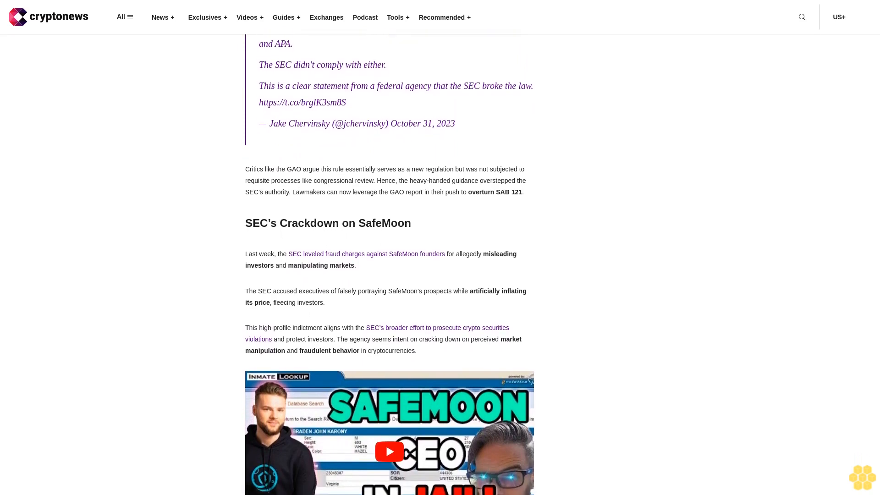
scroll(down, 3)
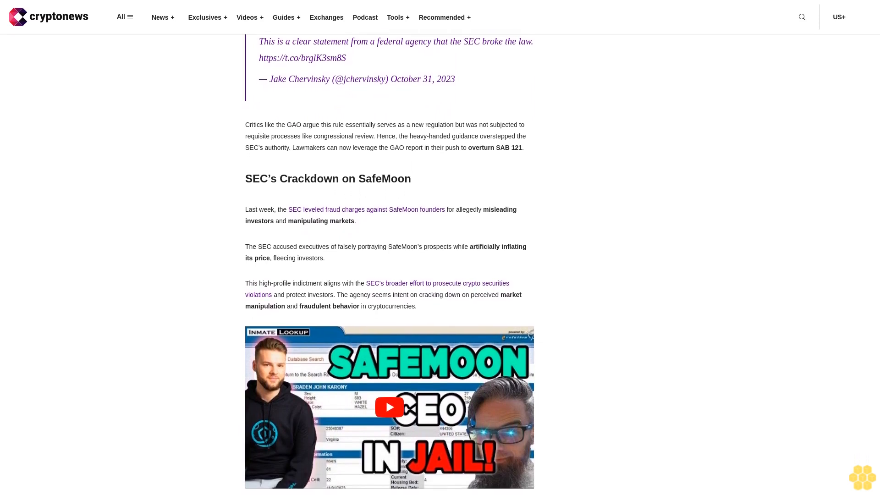
scroll(down, 3)
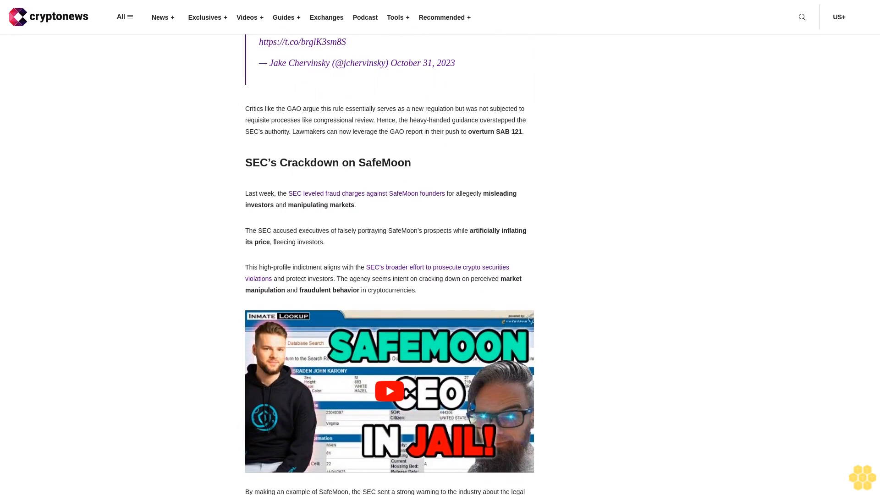
scroll(down, 3)
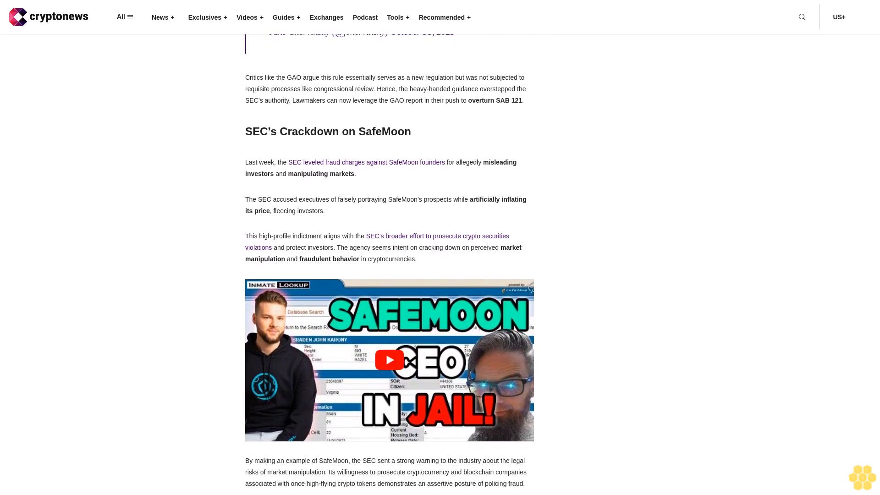
scroll(down, 3)
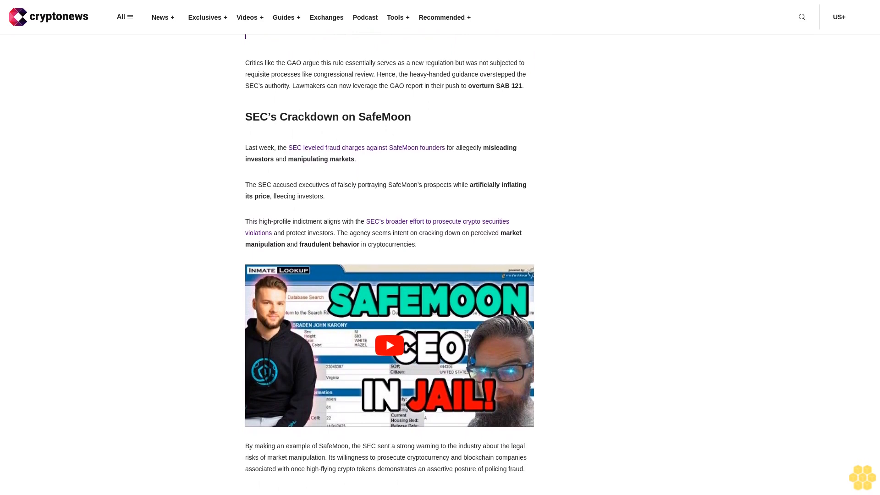
scroll(down, 3)
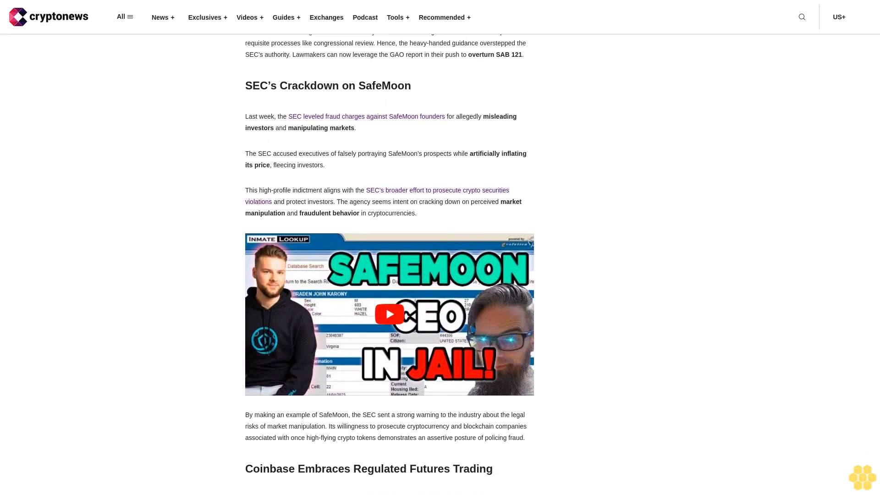
scroll(down, 3)
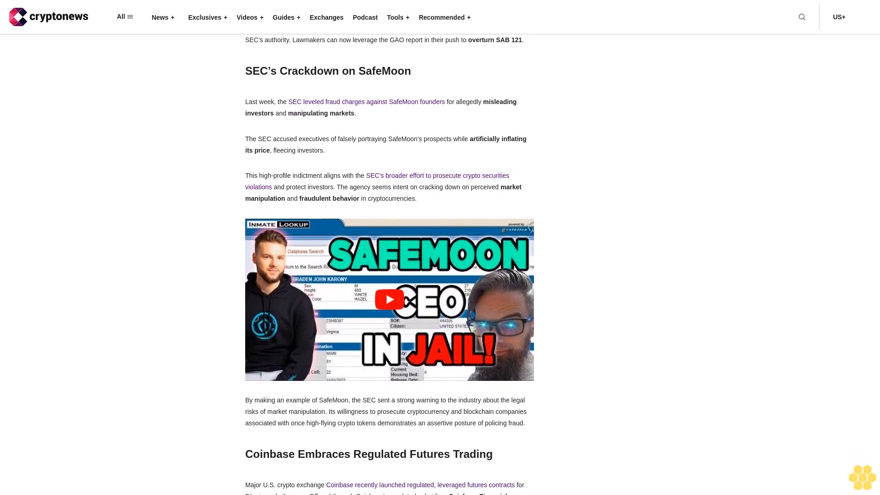
scroll(down, 3)
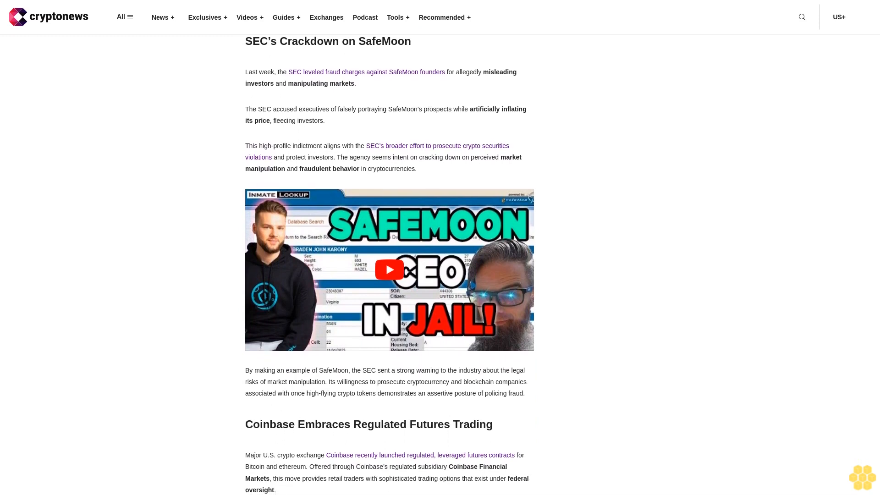
scroll(down, 3)
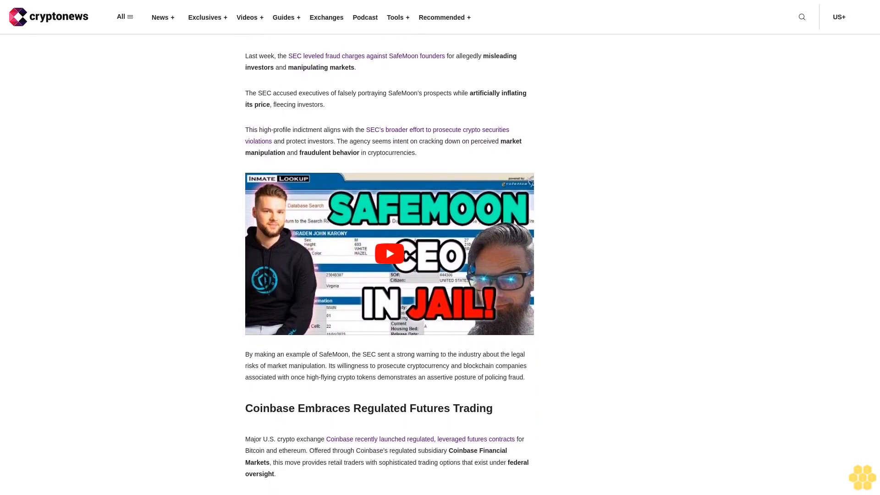
scroll(down, 3)
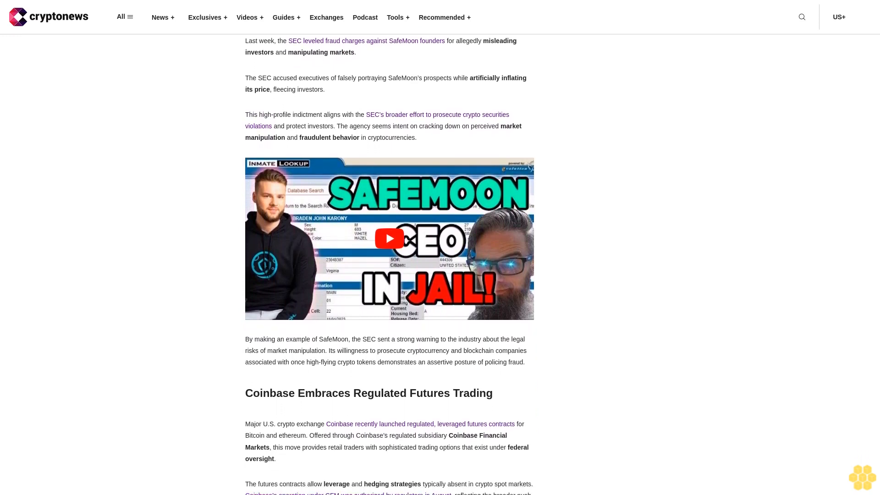
scroll(down, 3)
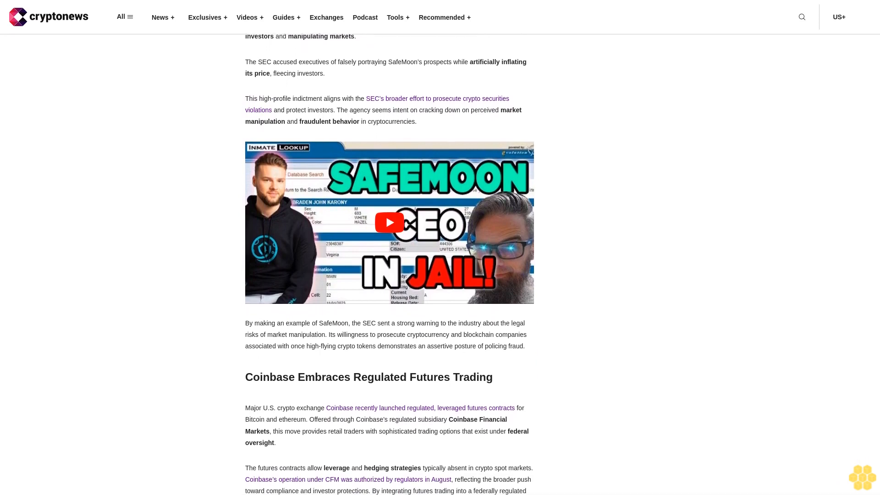
scroll(down, 3)
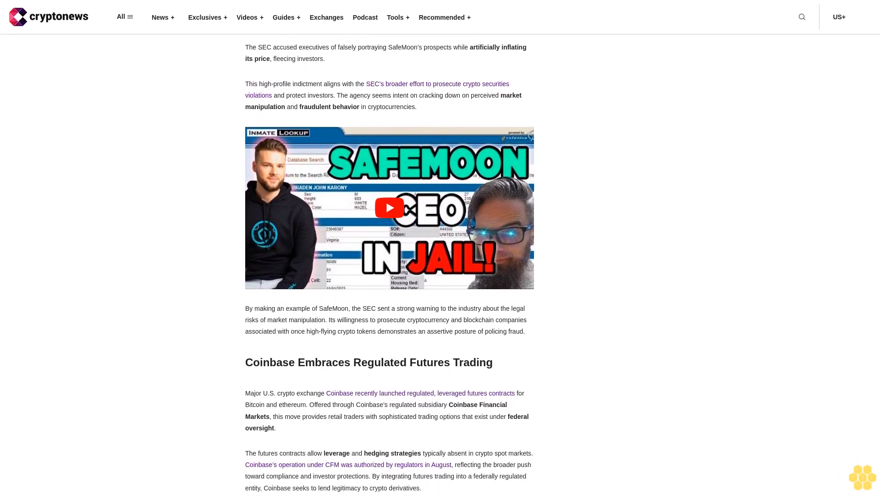
scroll(down, 3)
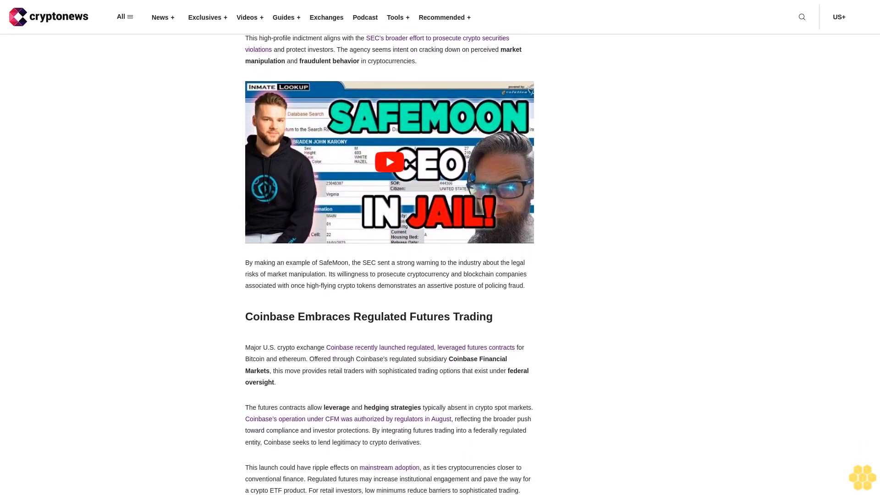
scroll(down, 3)
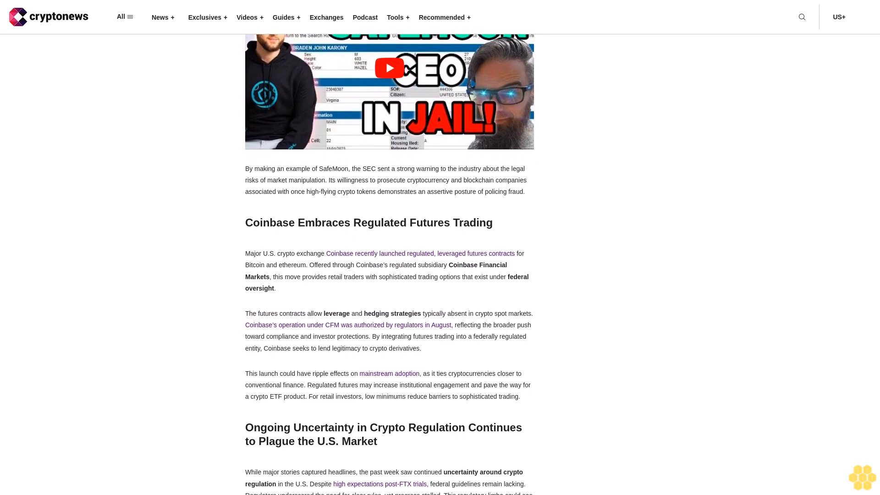
scroll(down, 3)
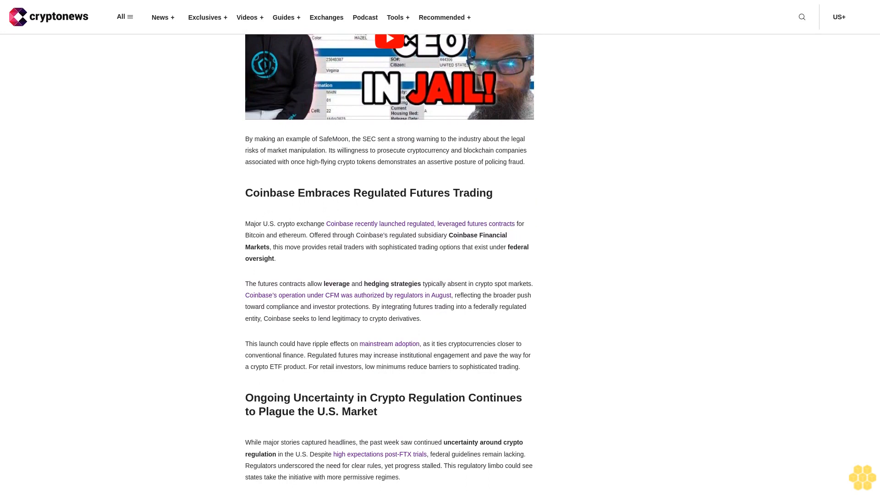
scroll(down, 3)
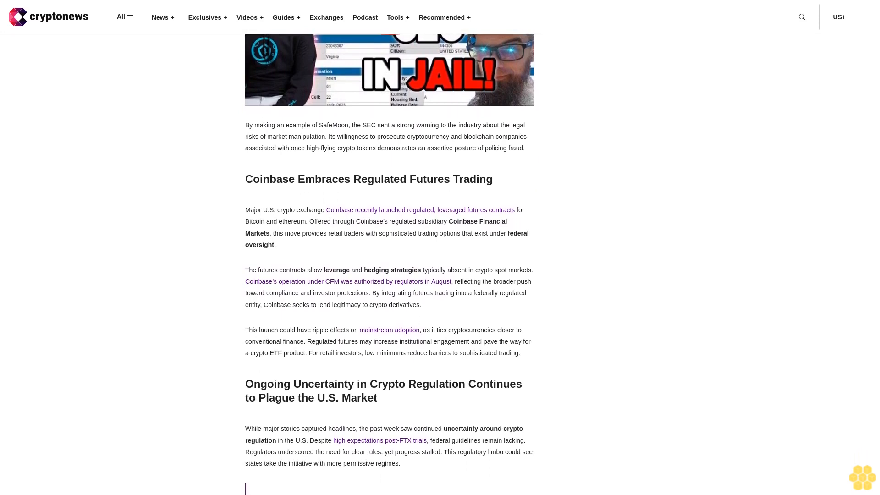
scroll(down, 3)
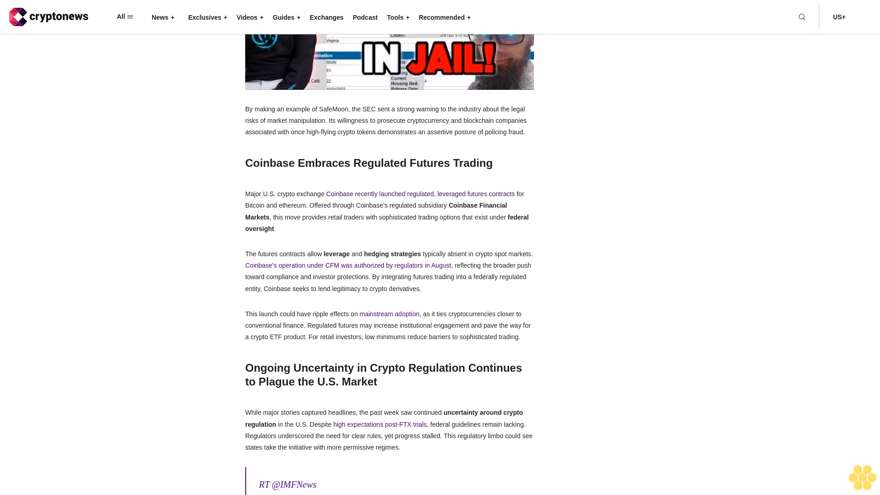
scroll(down, 3)
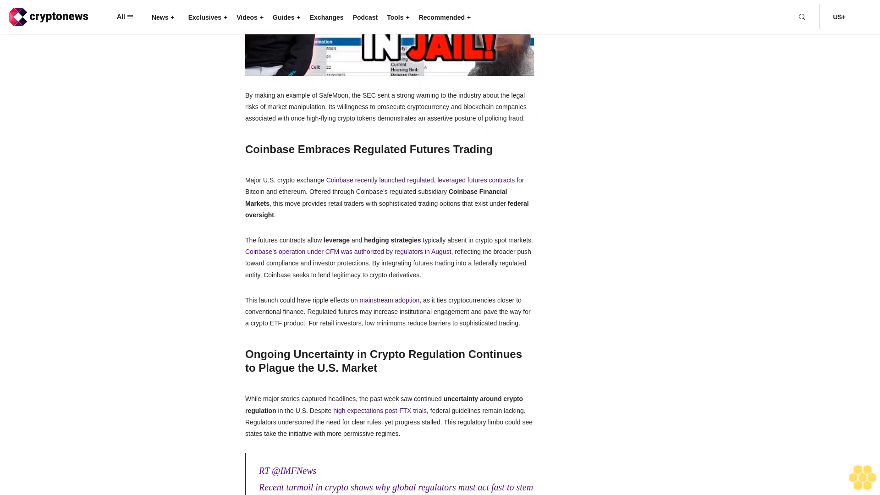
scroll(down, 3)
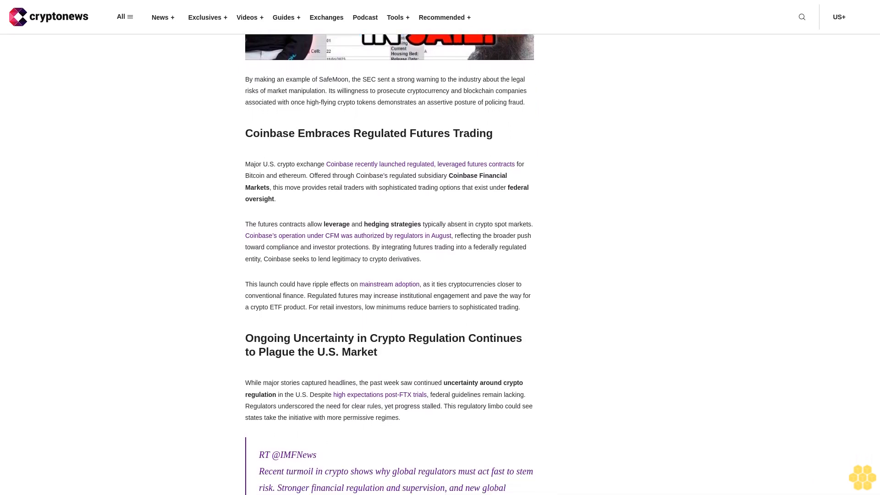
scroll(down, 3)
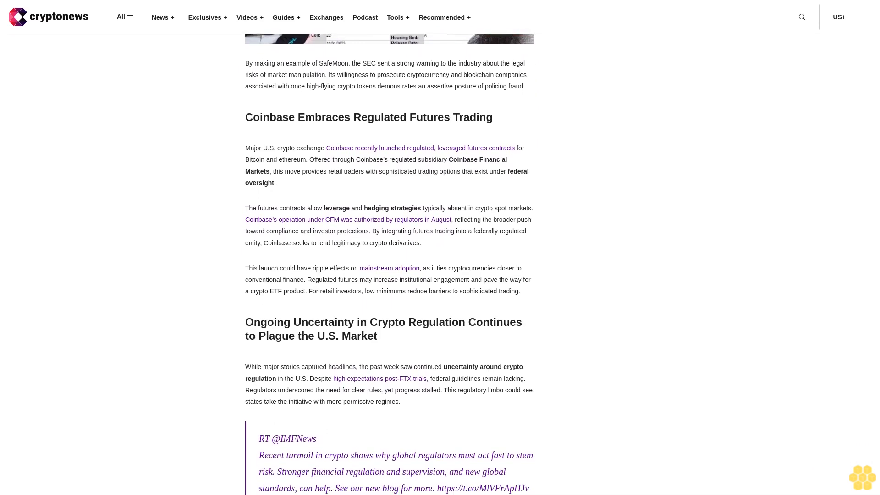
scroll(up, 3)
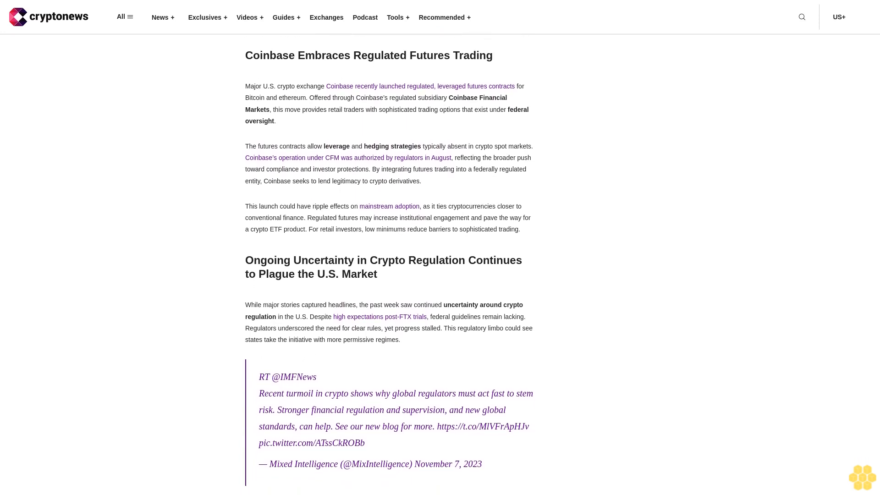
scroll(down, 3)
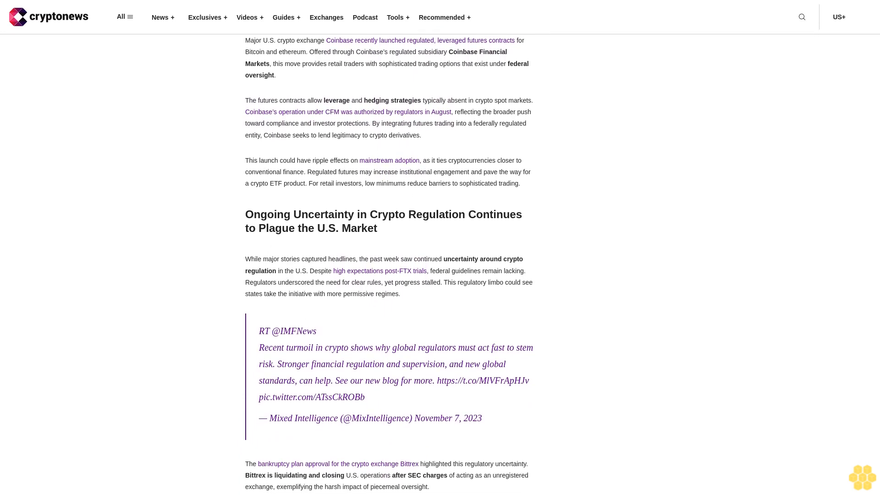
scroll(down, 3)
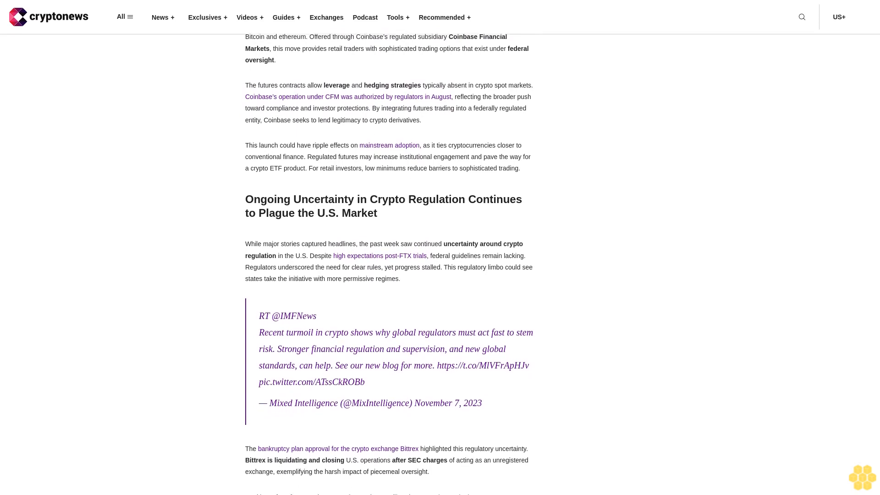
scroll(down, 3)
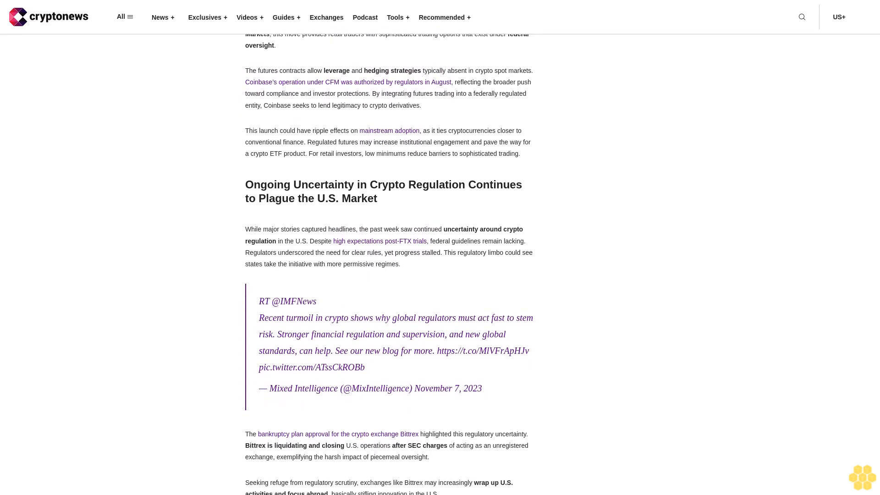
scroll(down, 3)
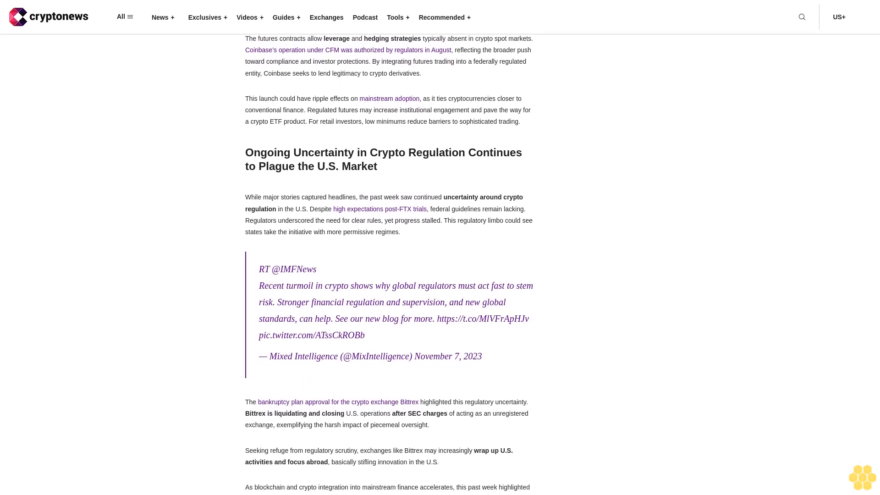
scroll(down, 3)
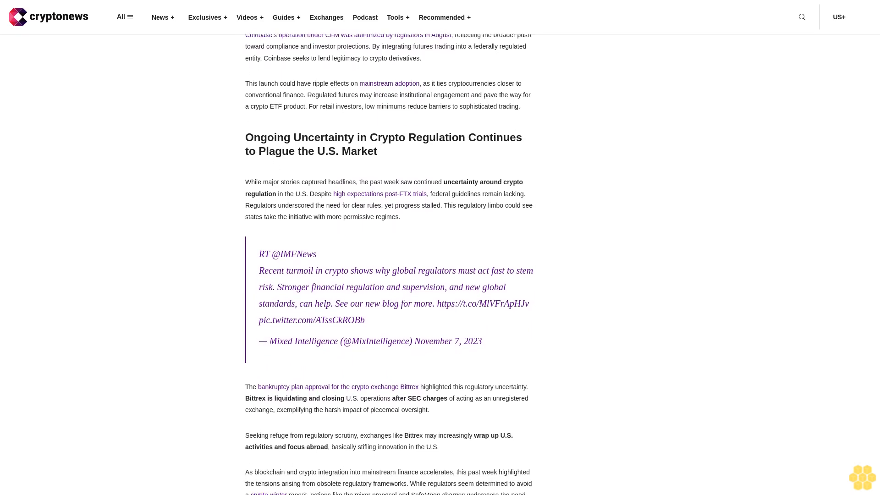
scroll(down, 3)
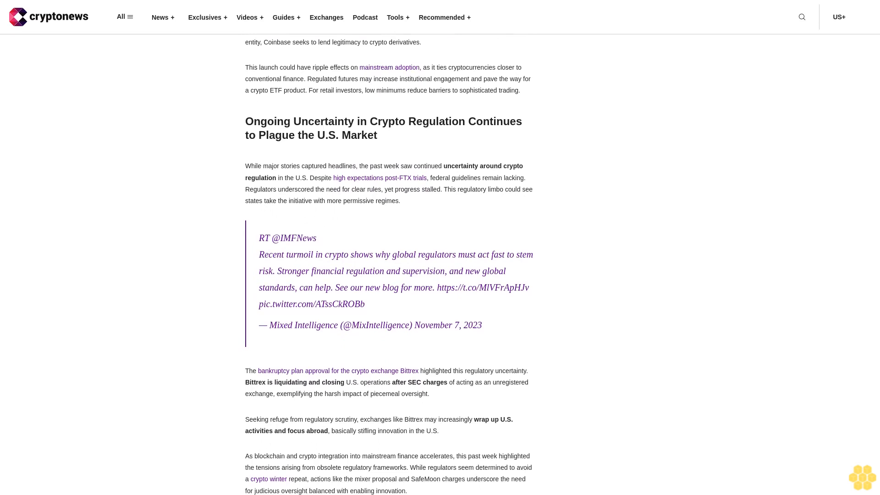
scroll(down, 3)
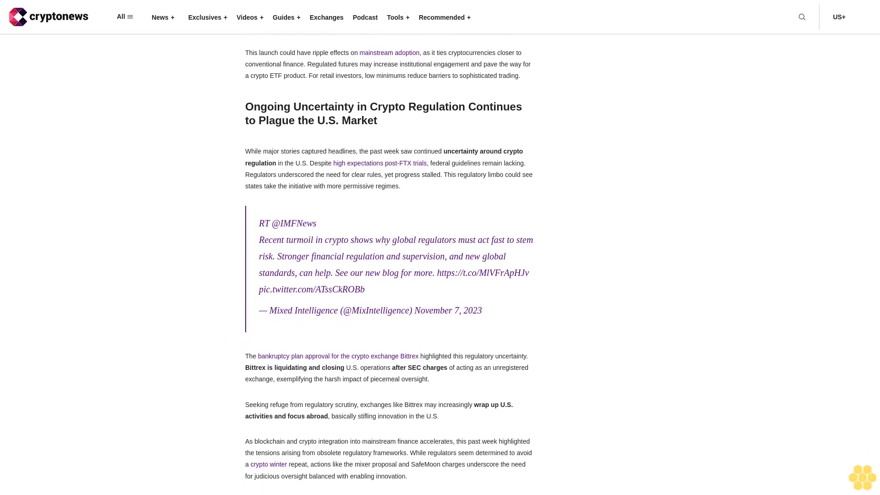
scroll(down, 3)
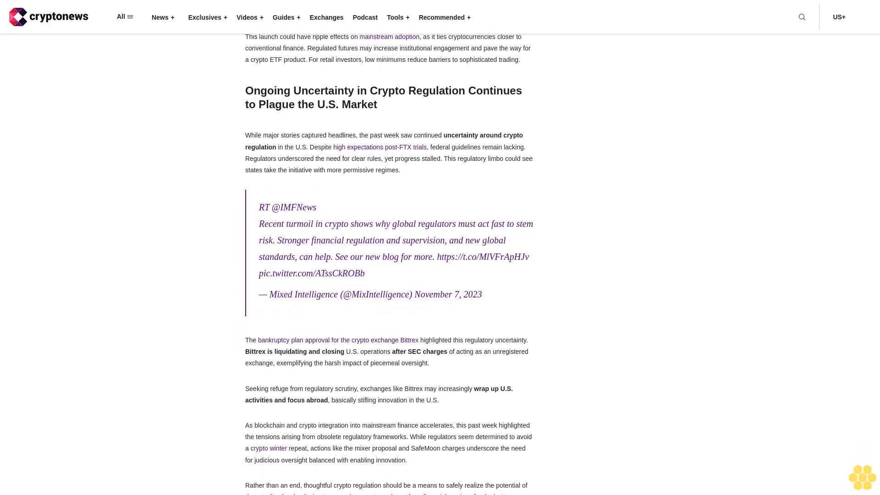
scroll(down, 3)
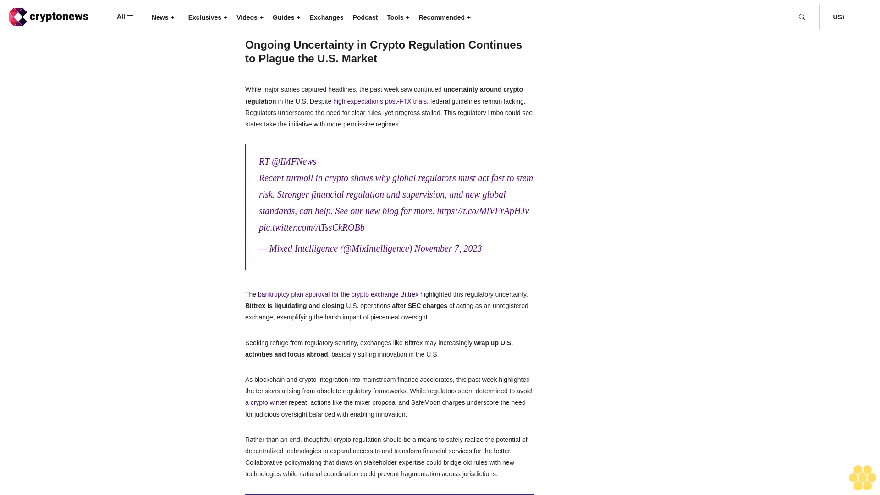
scroll(down, 3)
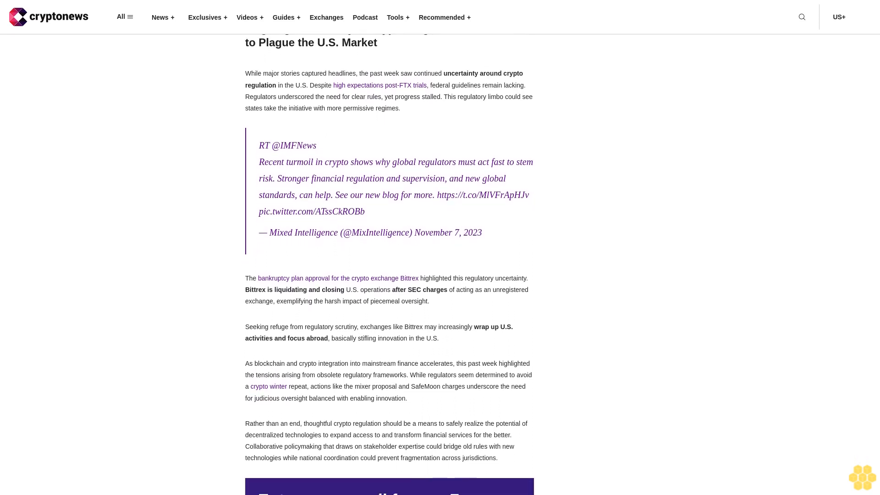
scroll(down, 3)
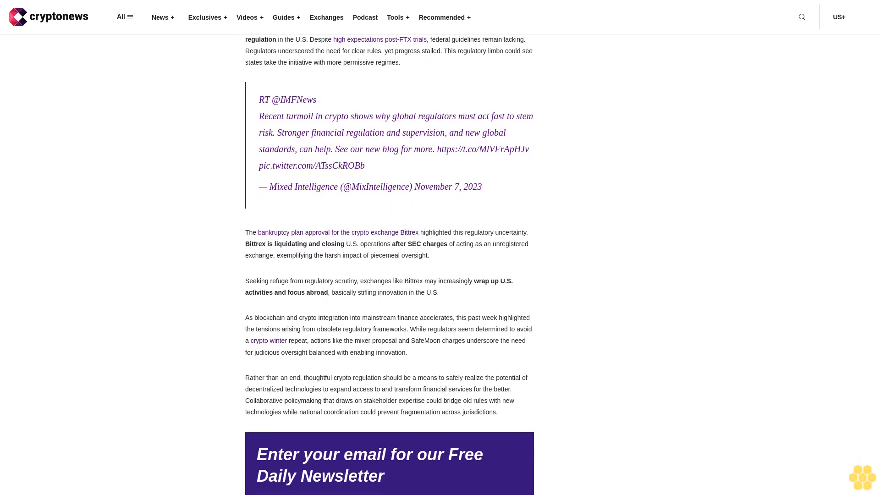
scroll(down, 3)
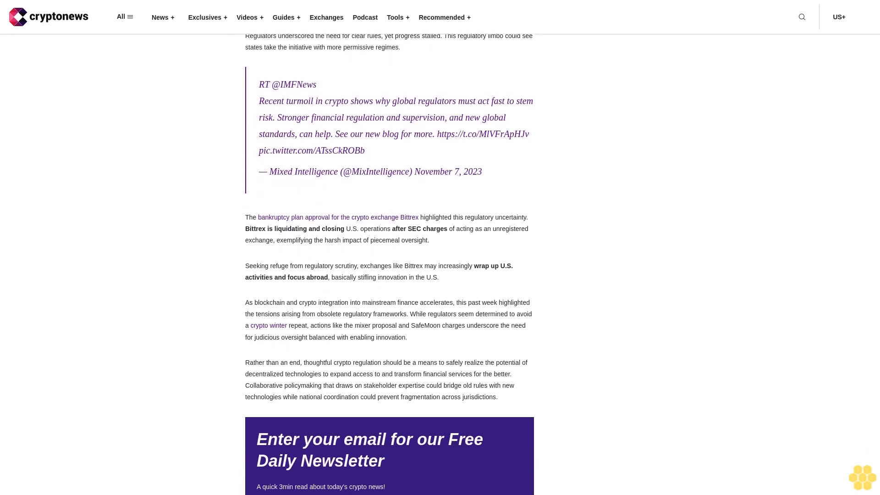
scroll(down, 3)
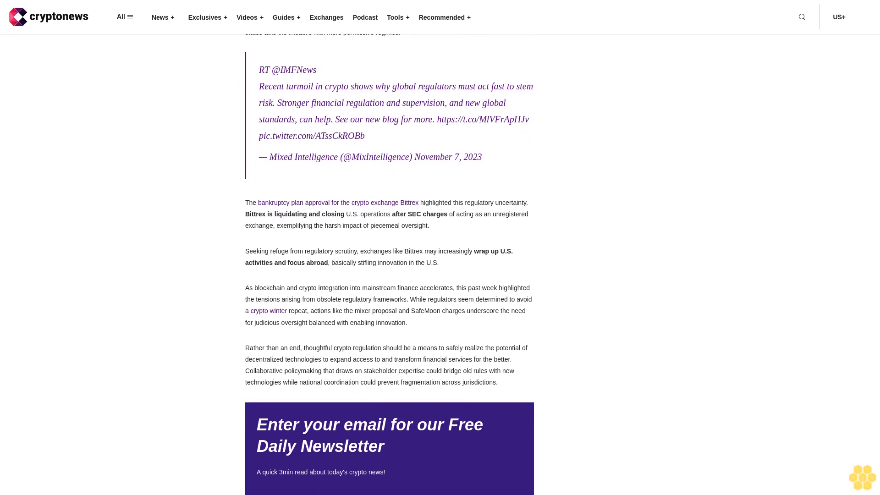
scroll(down, 3)
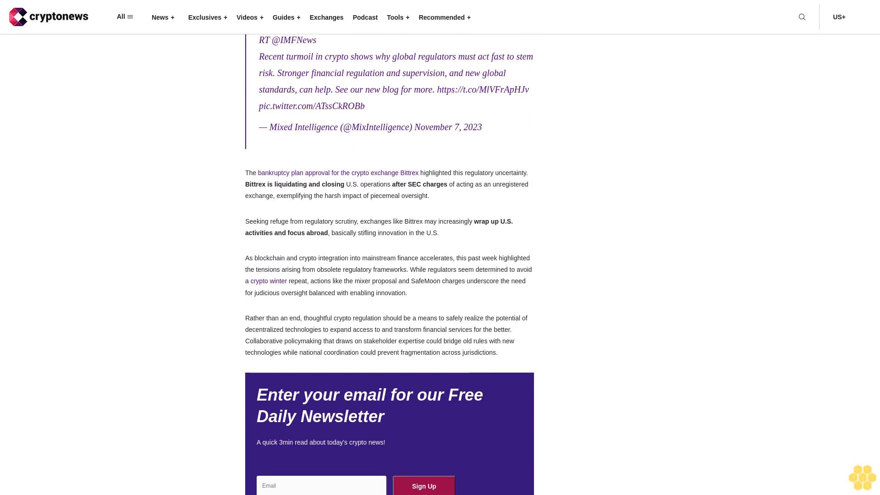
scroll(down, 3)
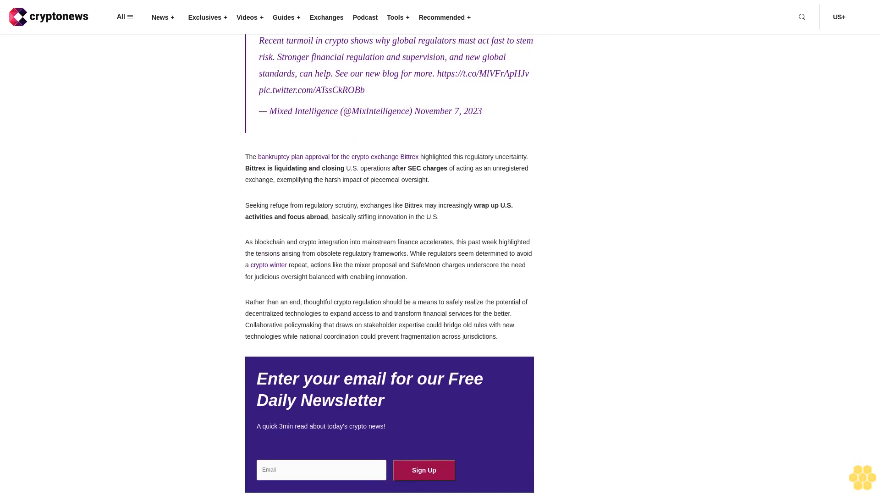
scroll(down, 3)
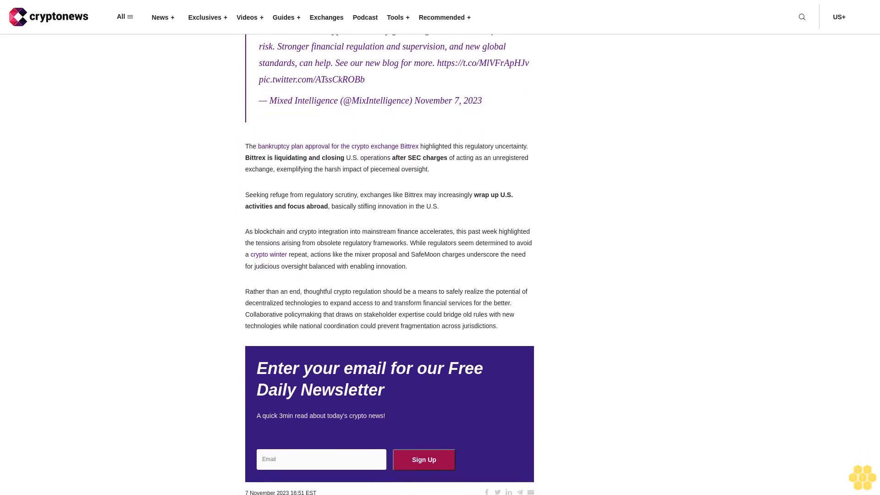